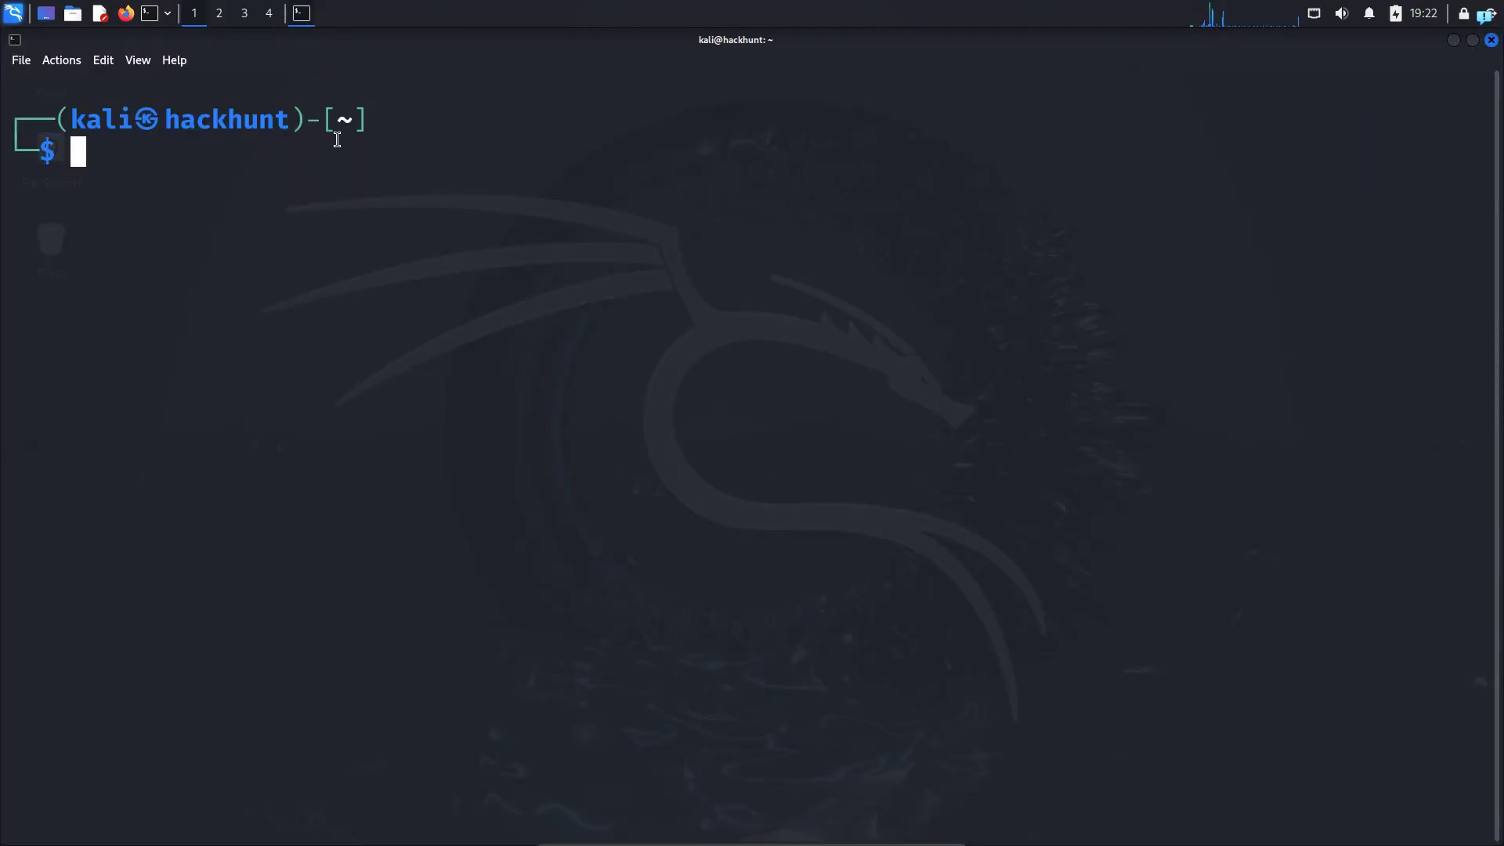
# - Start Apache2 with systemctl and confirm its status reports active (running)
pyautogui.write('sudo')
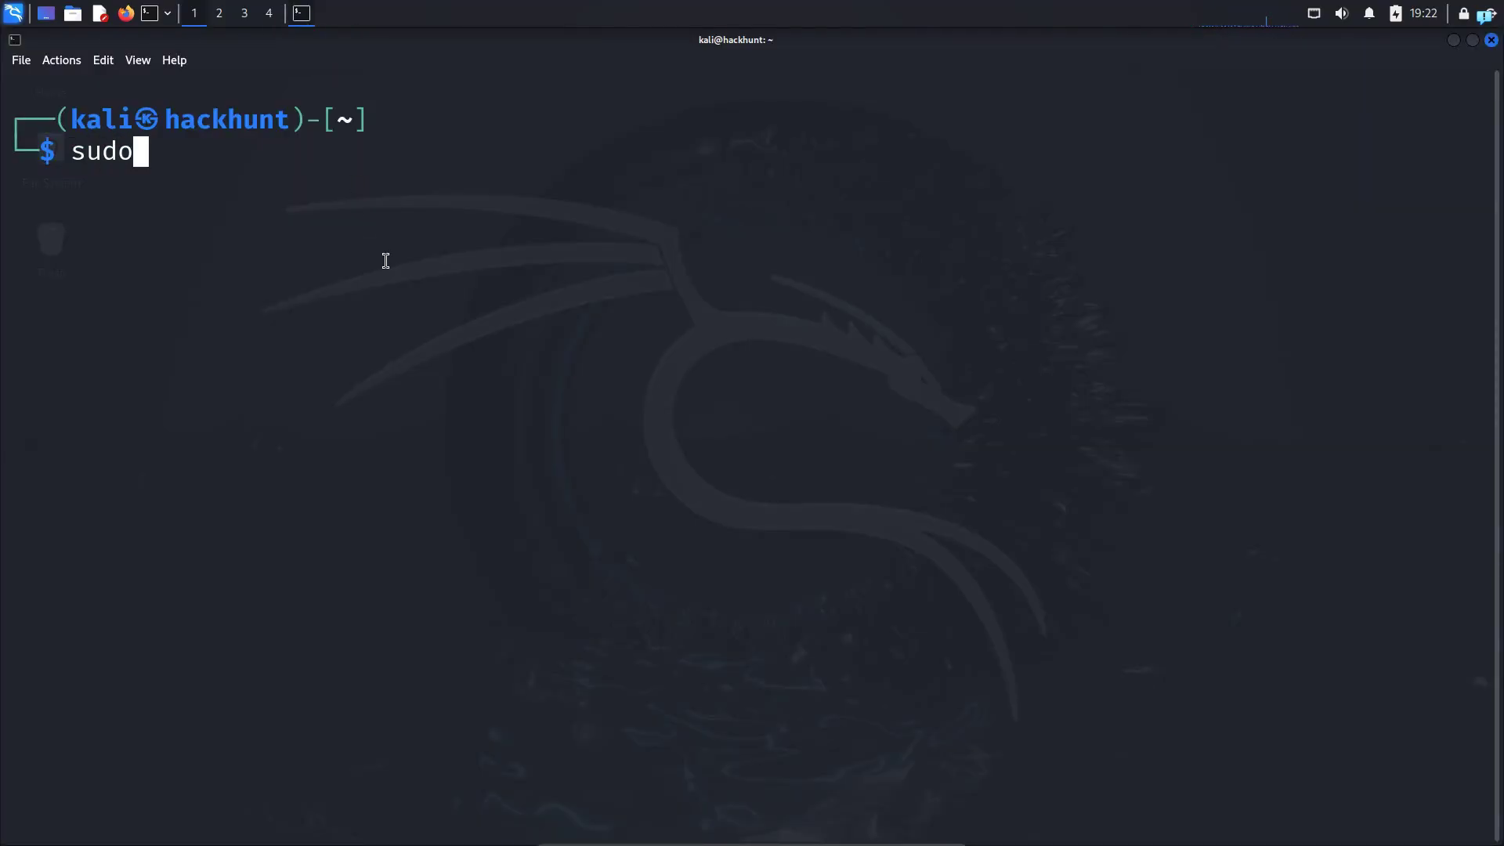
pyautogui.write('systemctl start apache2')
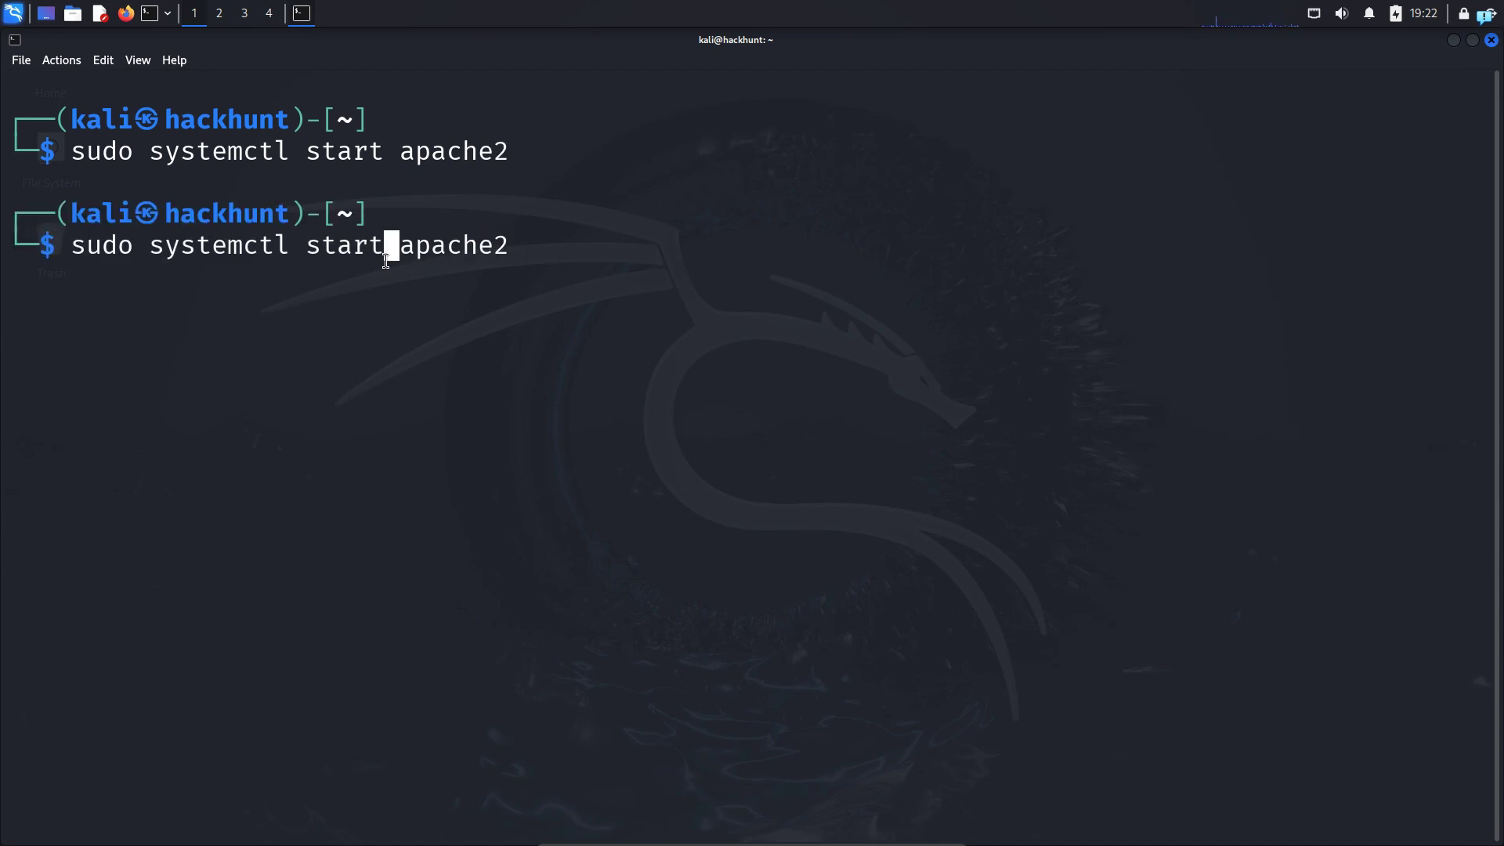
pyautogui.press('BackSpace')
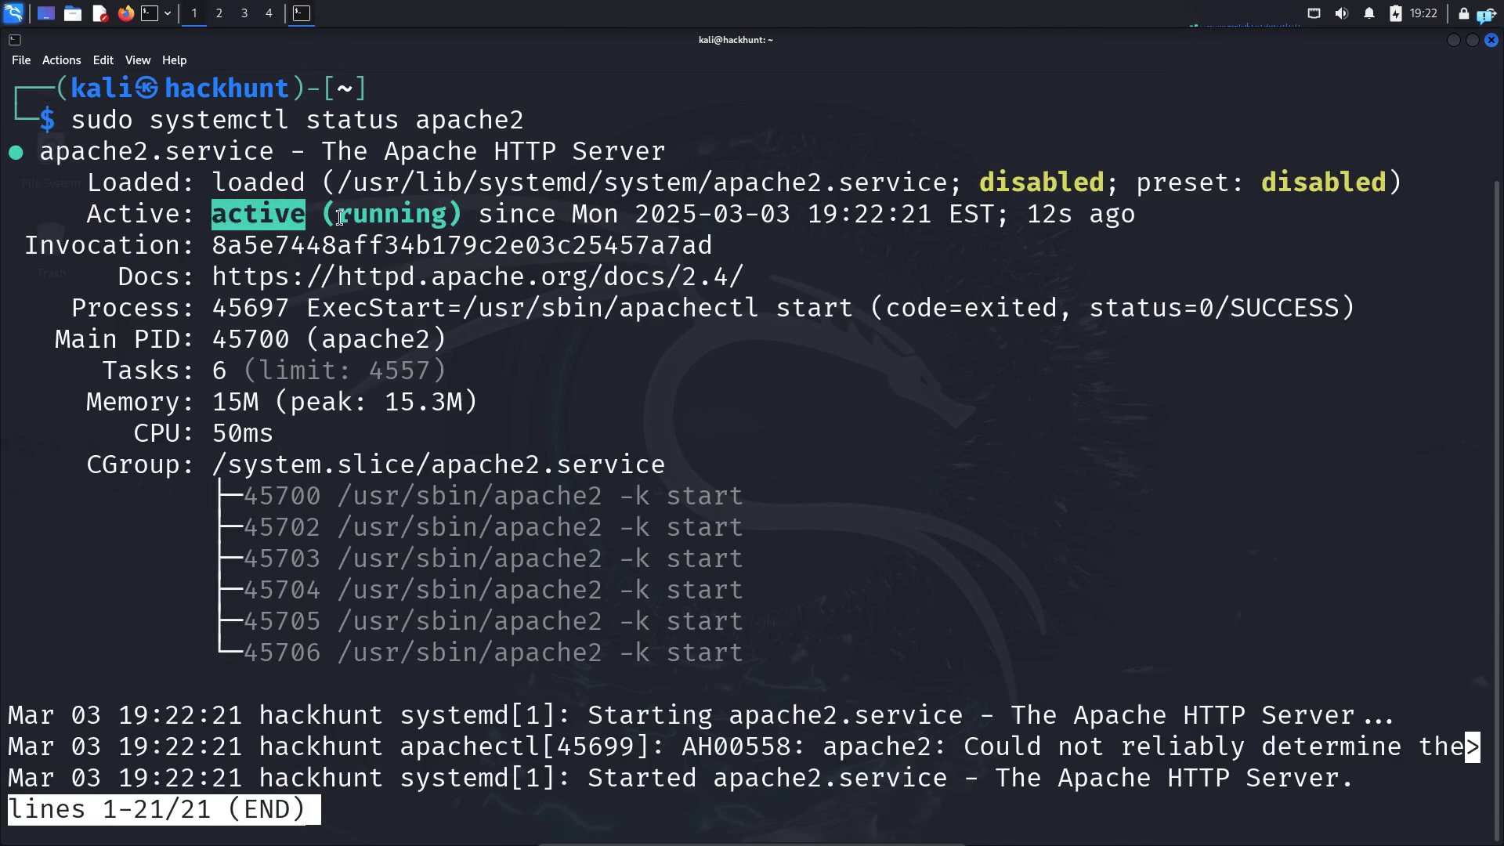
pyautogui.press('q')
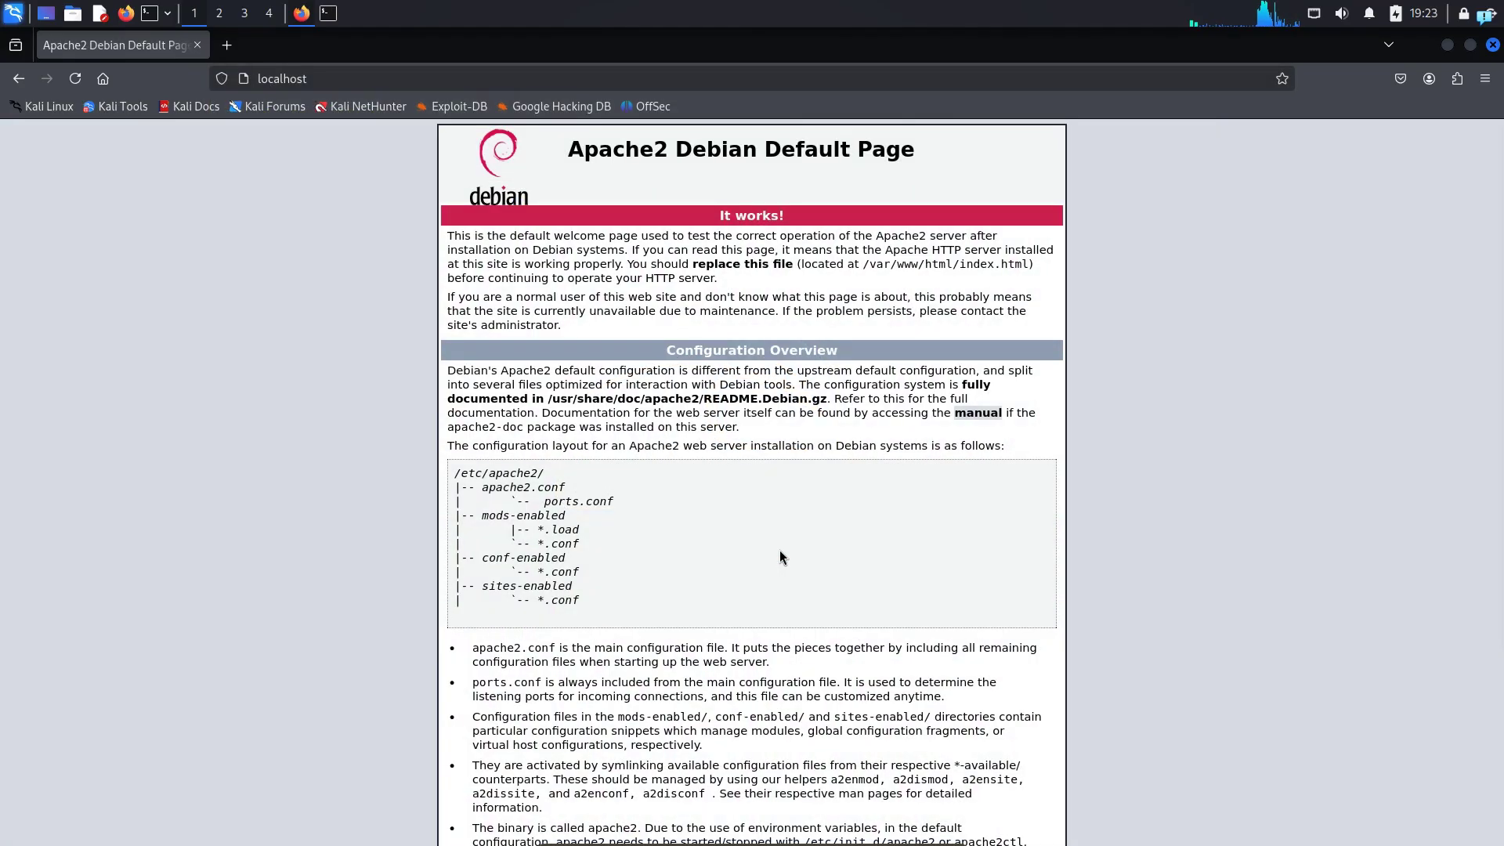
# - Scroll through the Apache2 Debian default page served at localhost
pyautogui.scroll(-3)
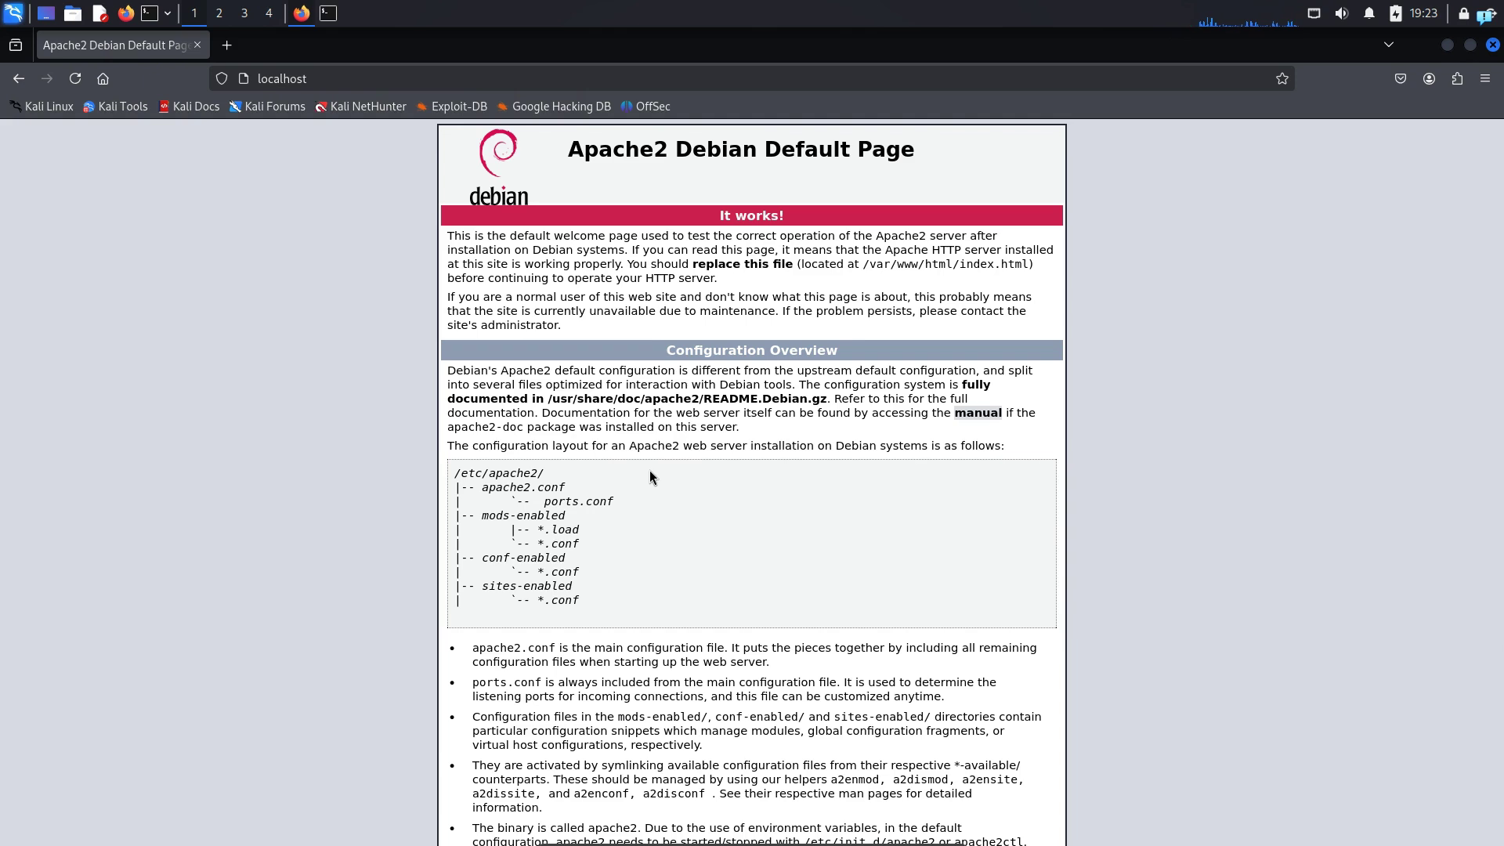
pyautogui.moveTo(722, 494)
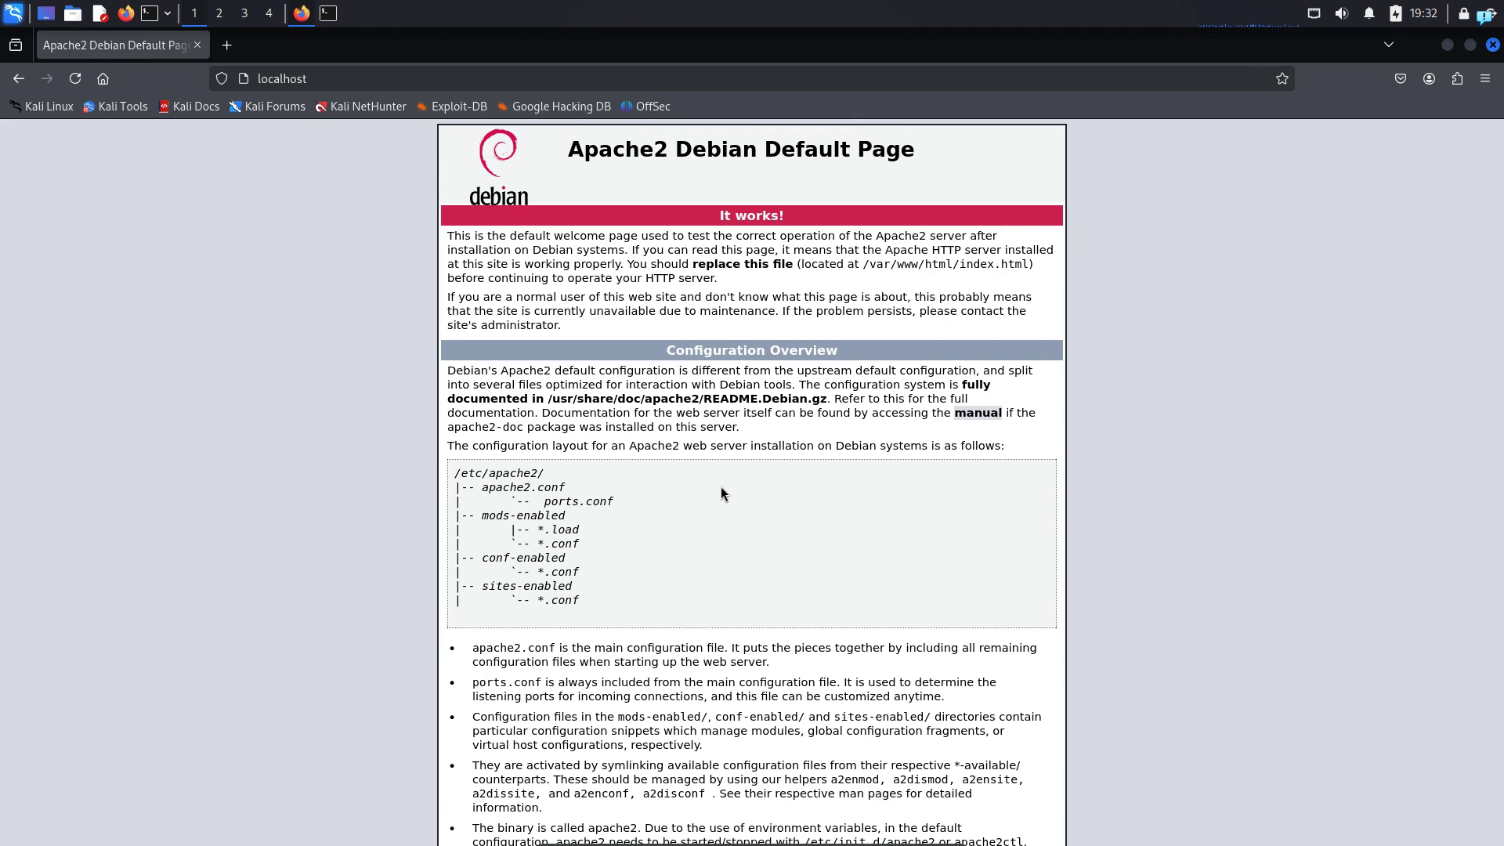
pyautogui.moveTo(903, 416)
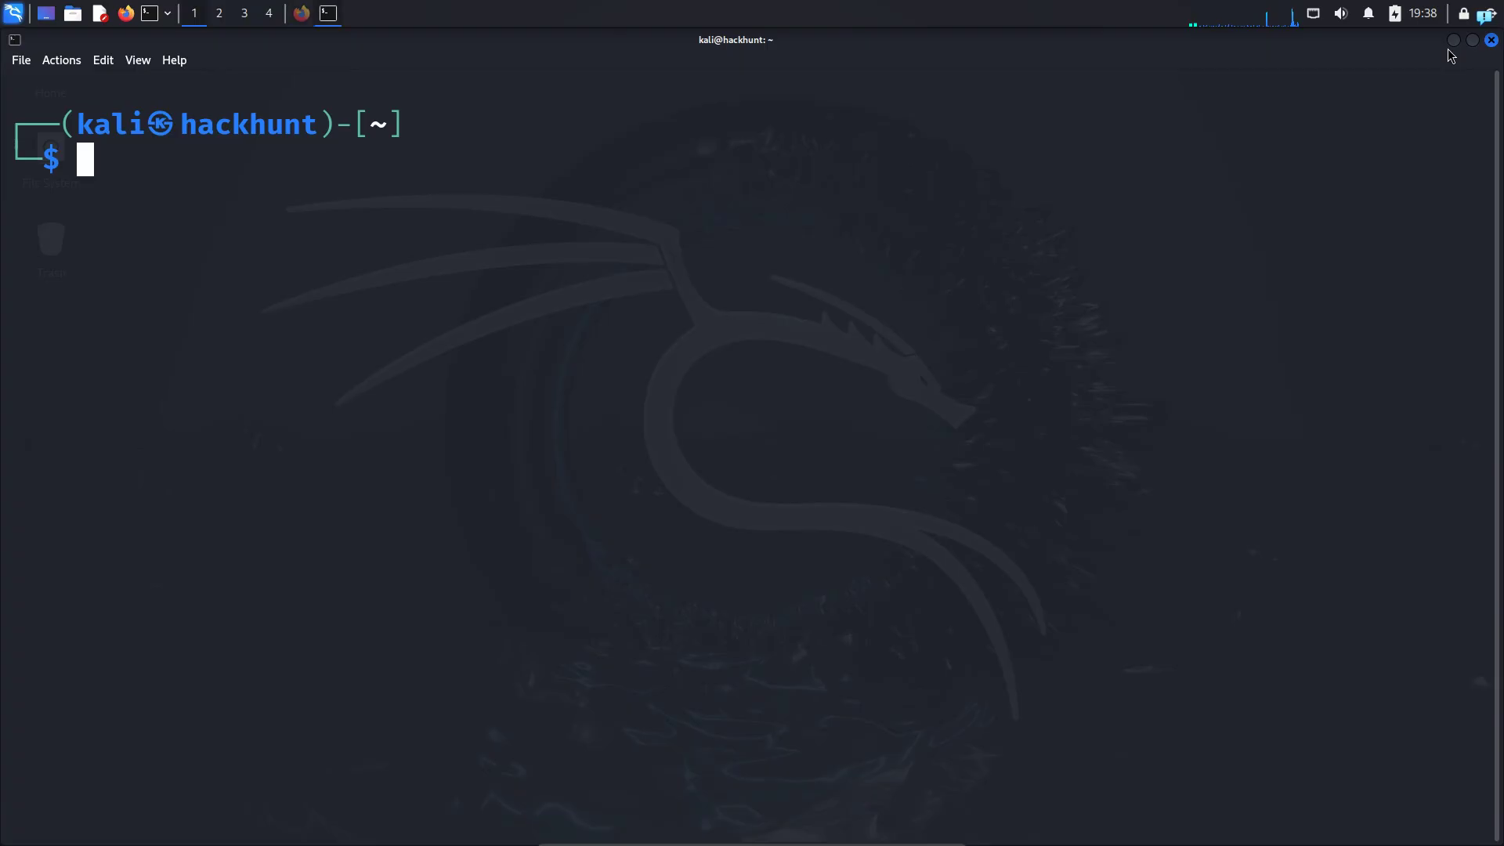
# - Run 'ssh -R 80:localhost:80 serveo.net' to open a reverse tunnel forwarding HTTP to local port 80
pyautogui.write('ssh -R')
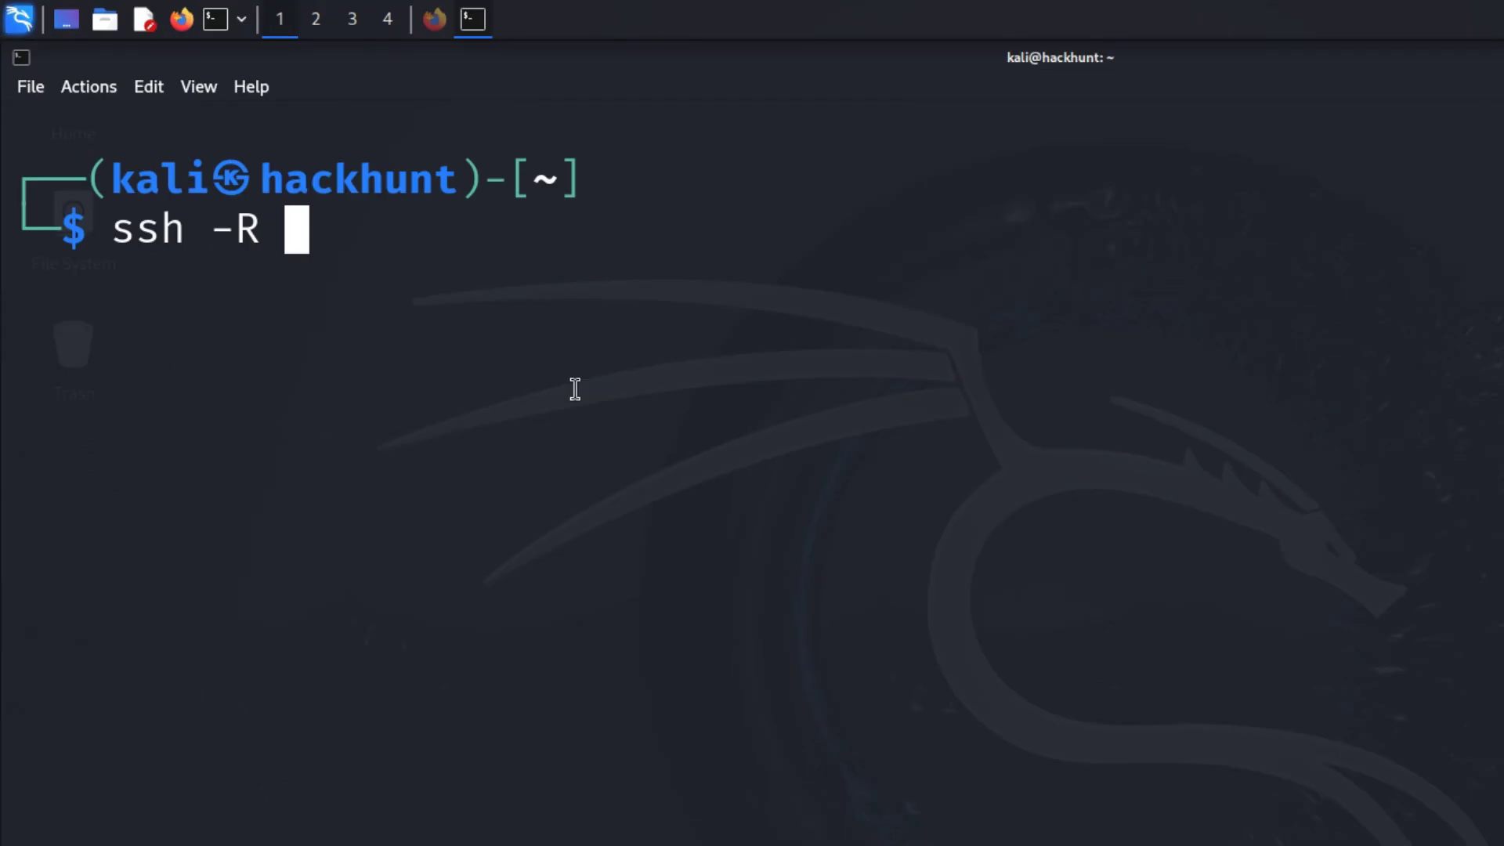
pyautogui.write('80:l')
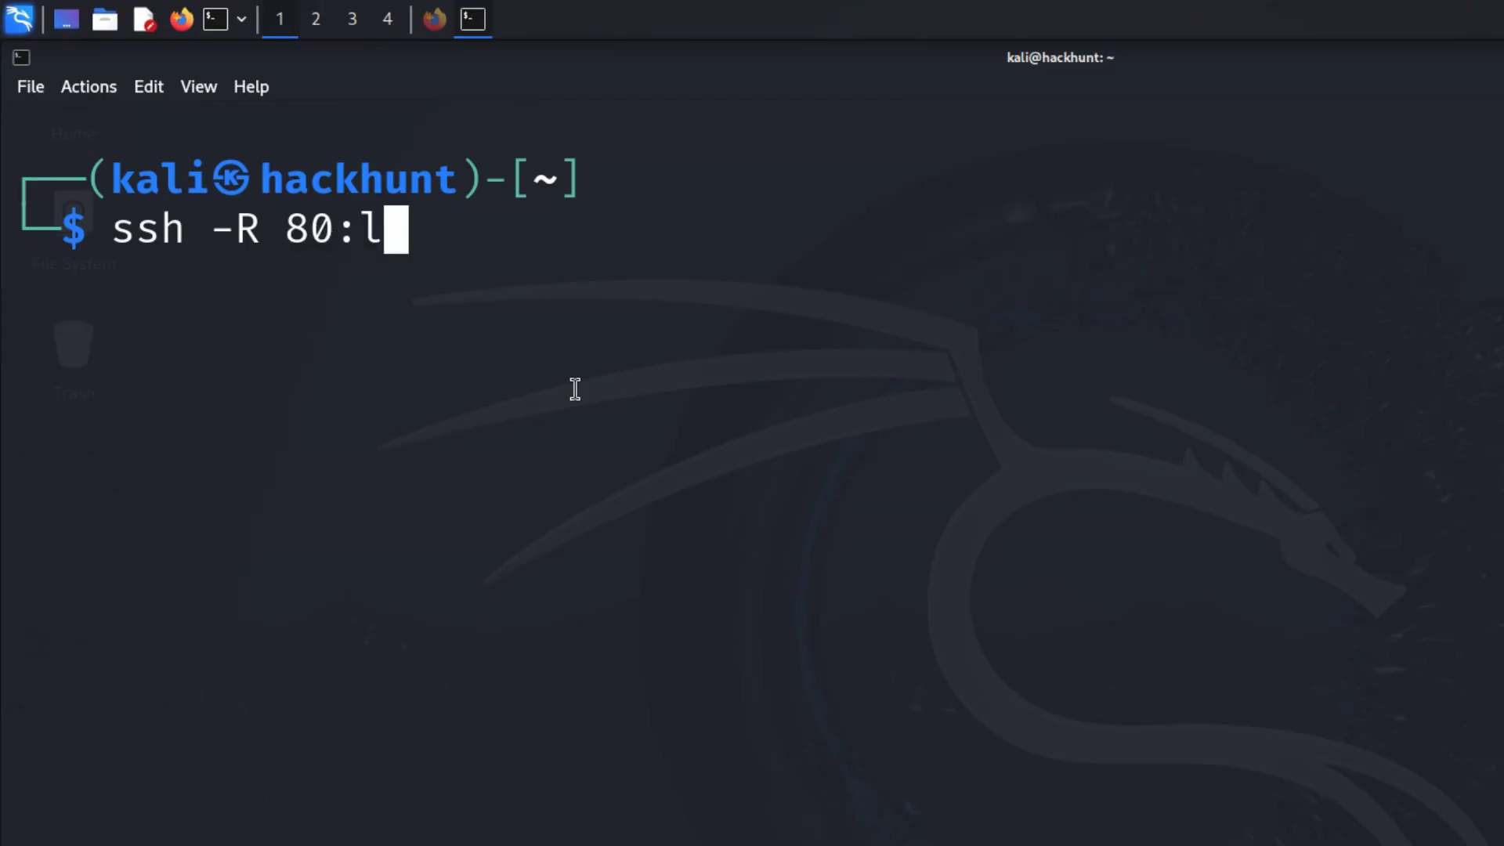
pyautogui.write('ocalhost:')
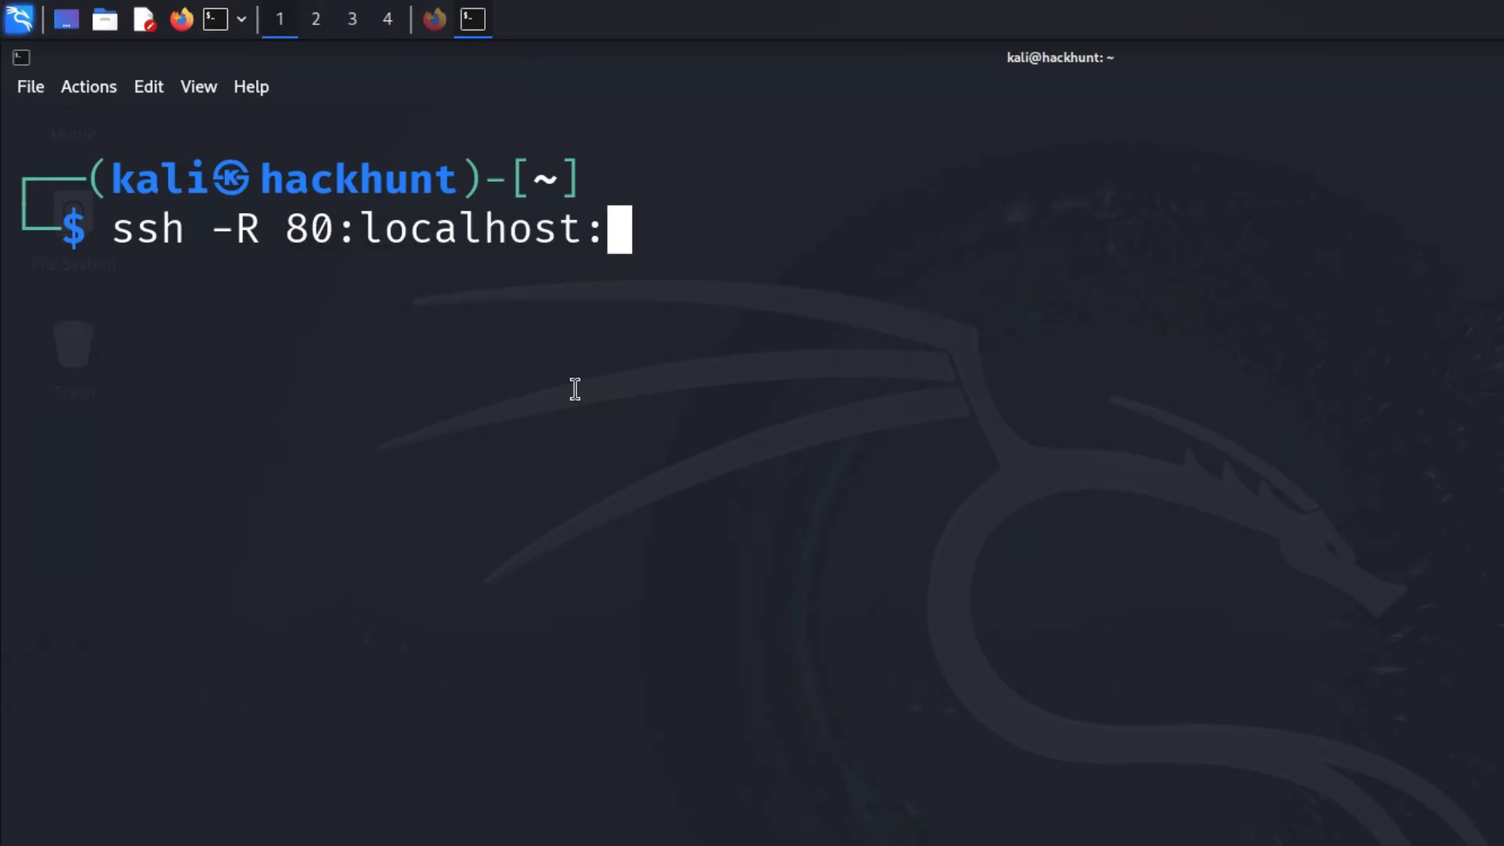
pyautogui.write('80')
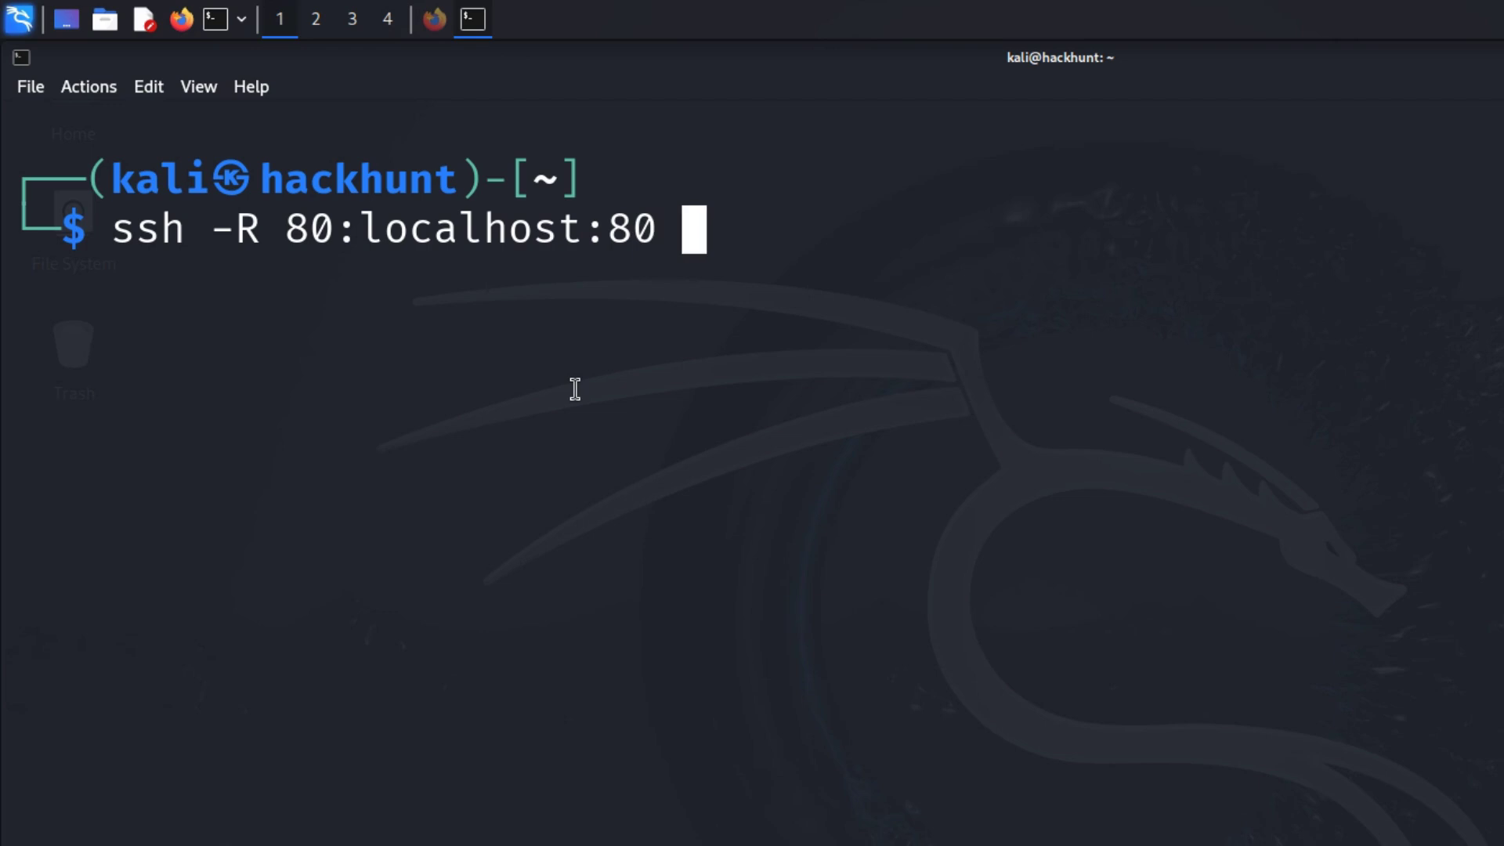
pyautogui.write('serveo.')
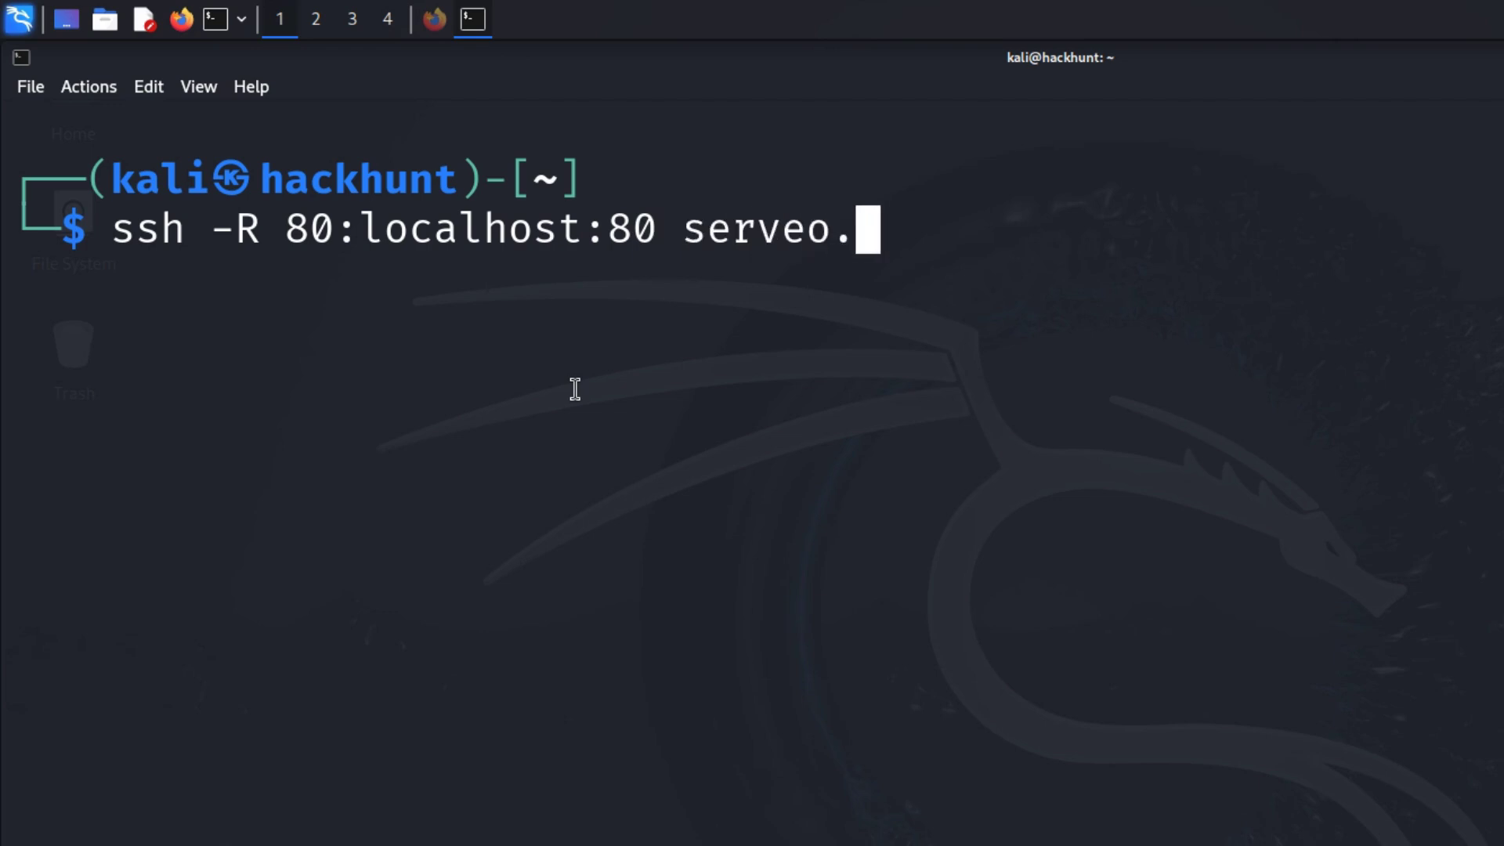
pyautogui.write('net')
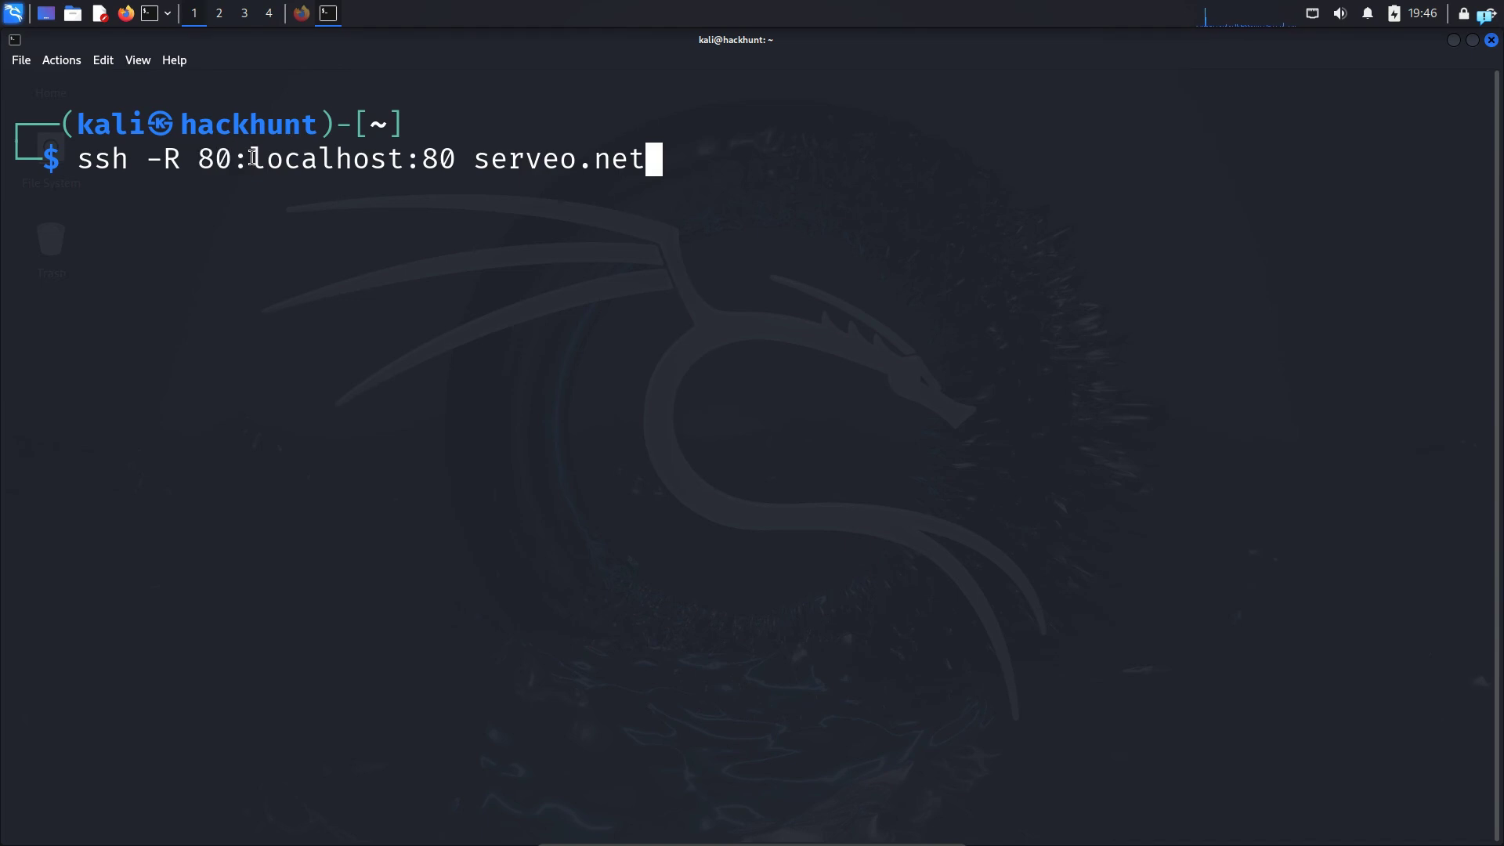
pyautogui.doubleClick(335, 160)
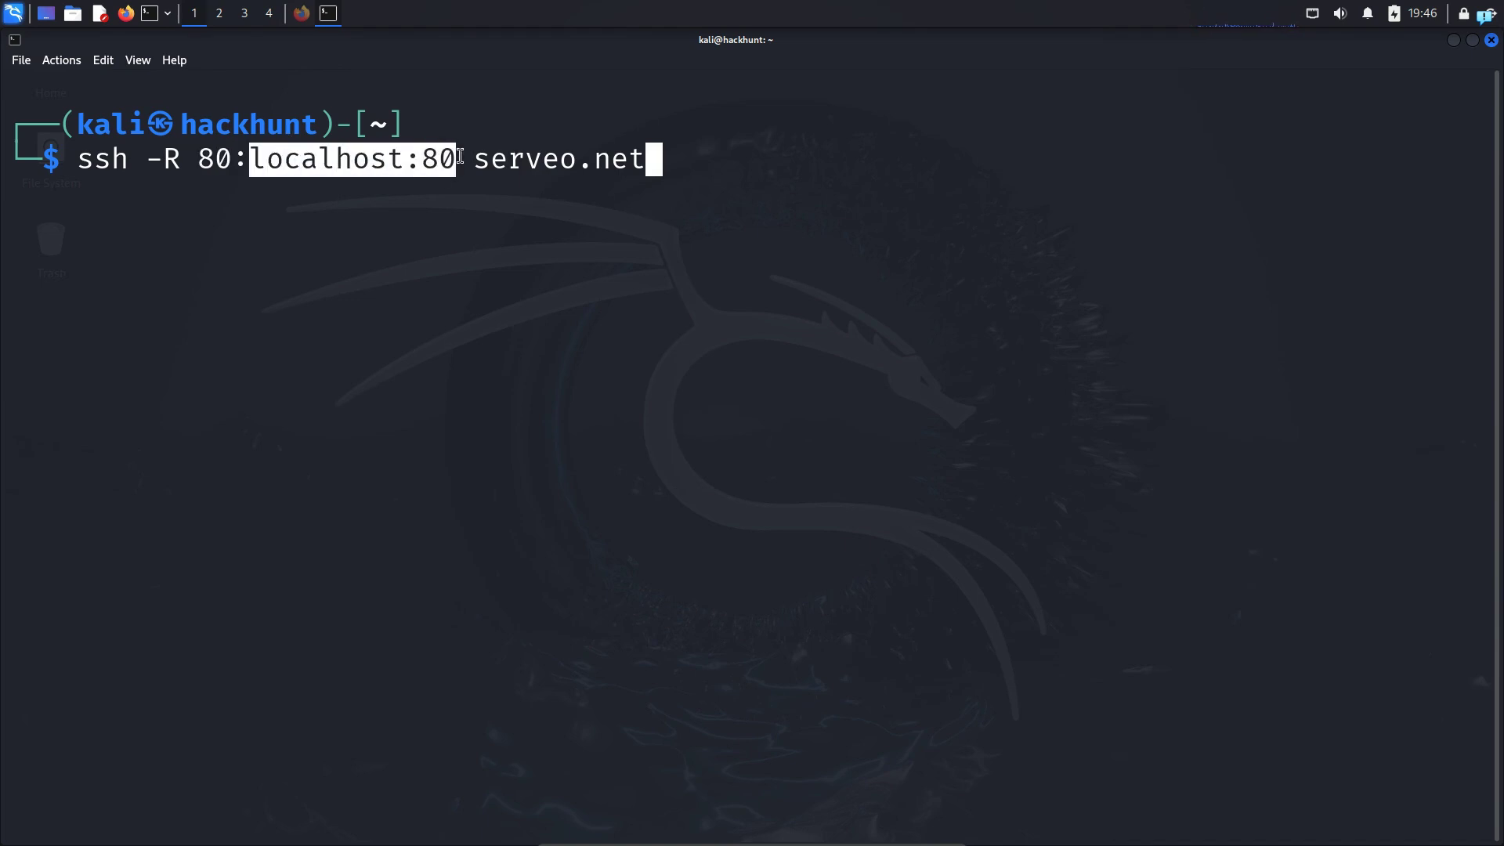
pyautogui.moveTo(442, 178)
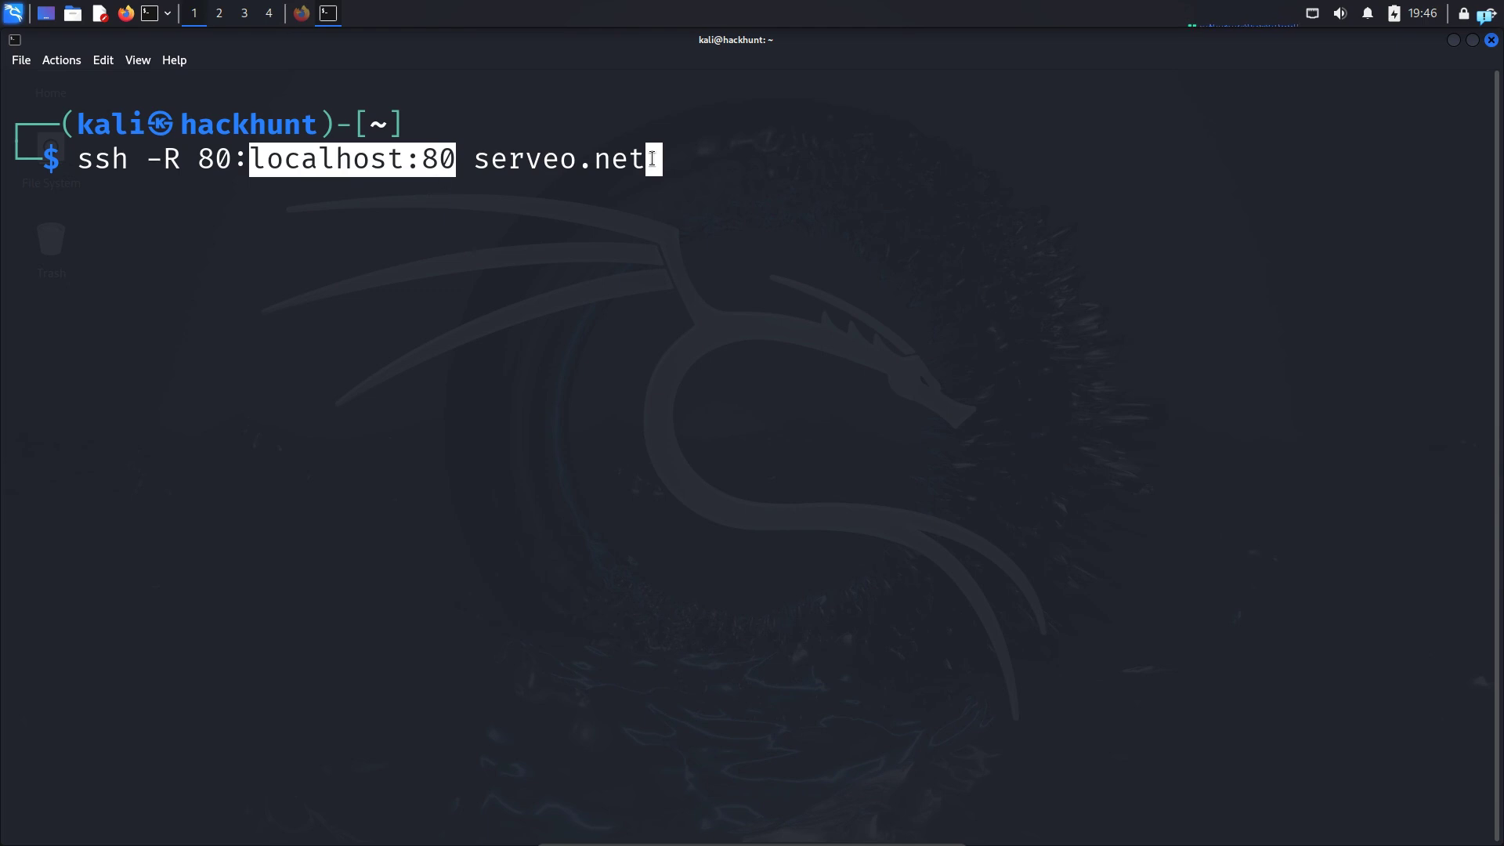
pyautogui.press('Return')
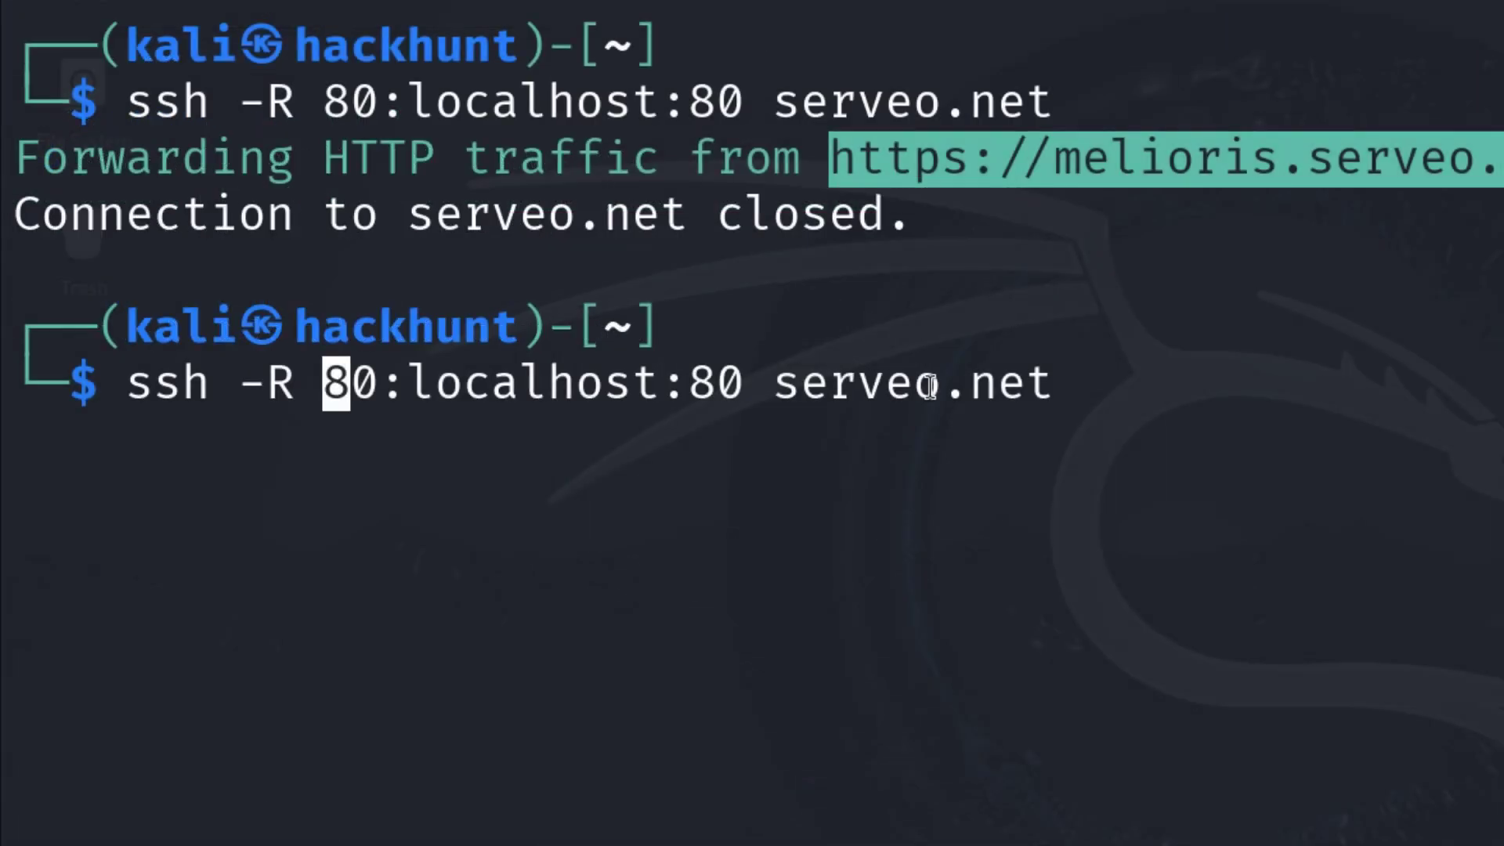
# - Insert 'hackhunt:' before port 80 in the recalled serveo tunnel command
pyautogui.write('hackhunt:')
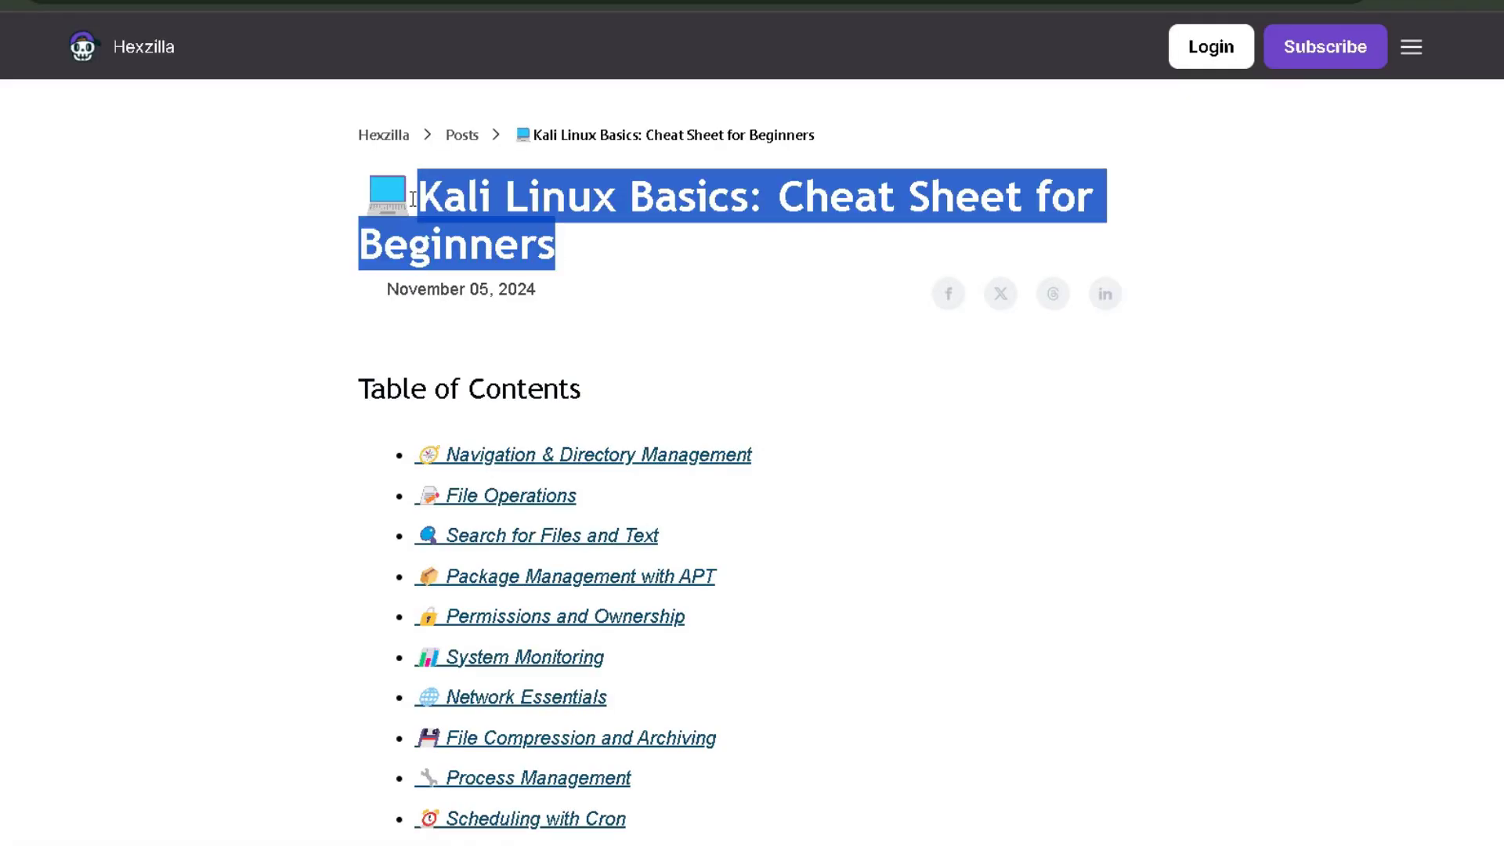
pyautogui.scroll(-3)
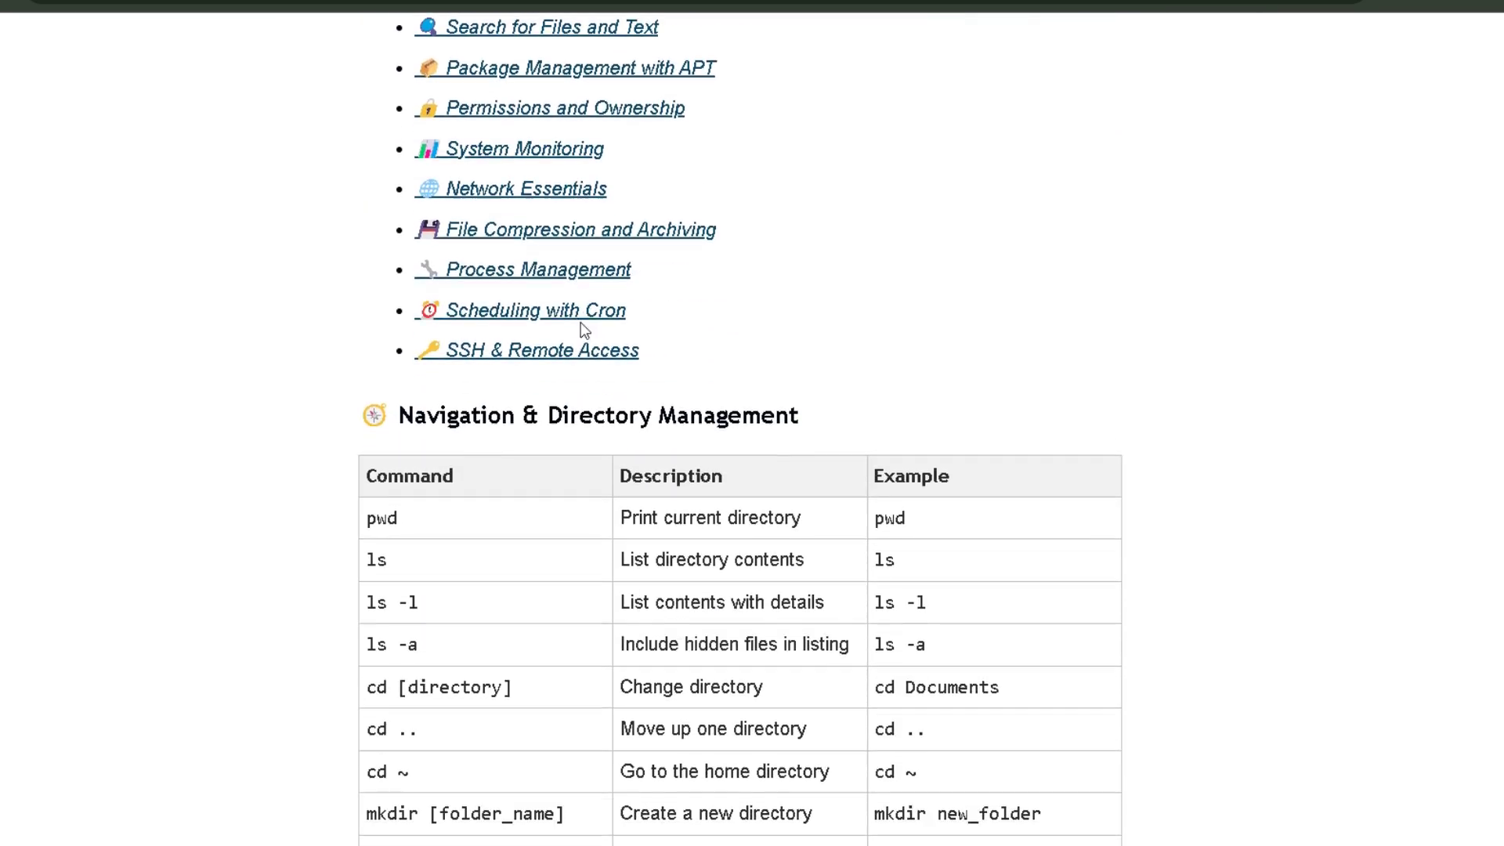
pyautogui.scroll(-3)
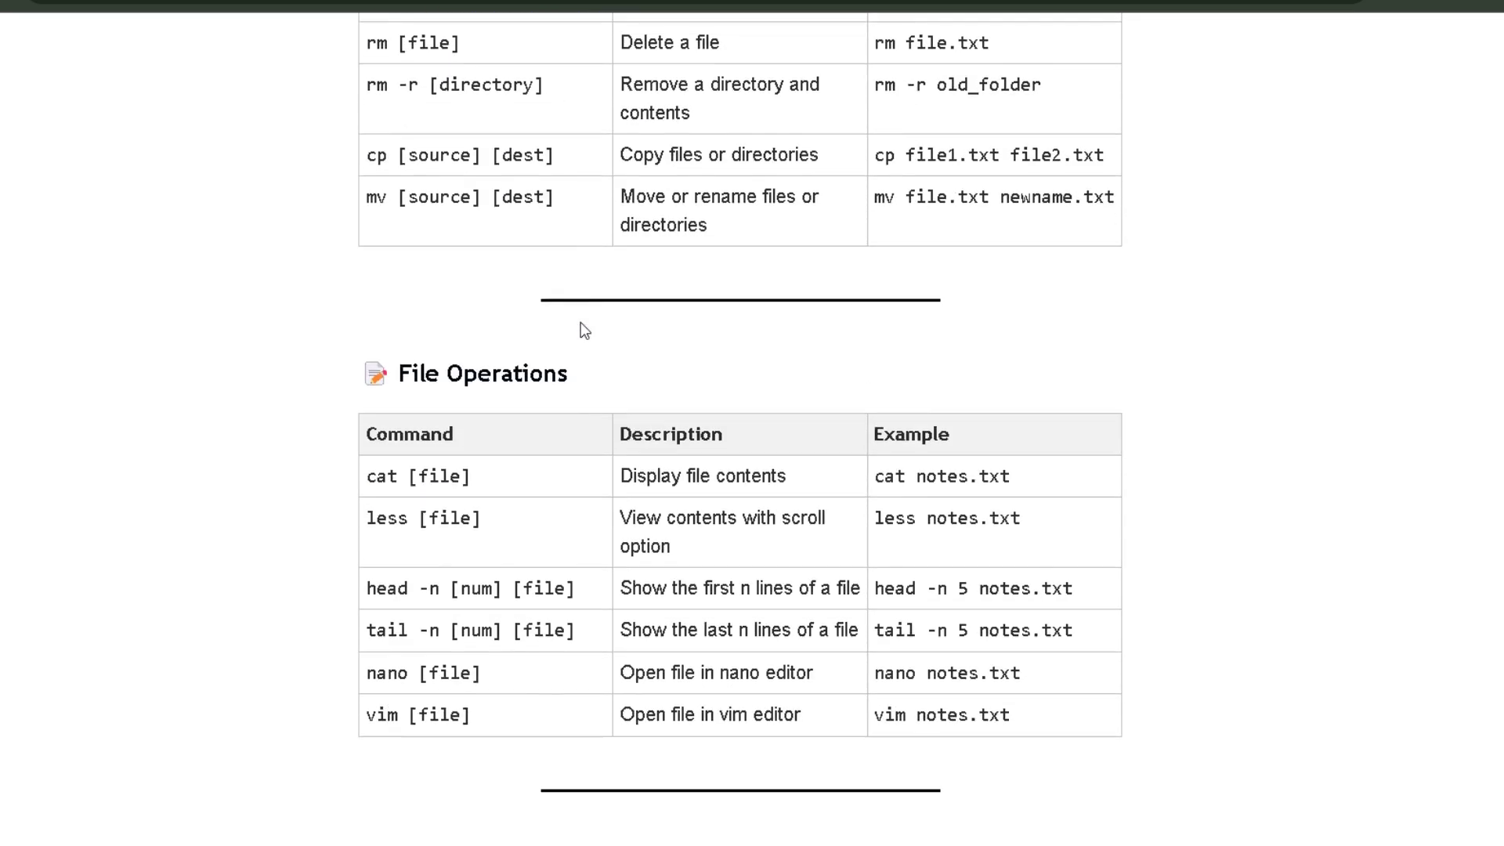
pyautogui.scroll(-3)
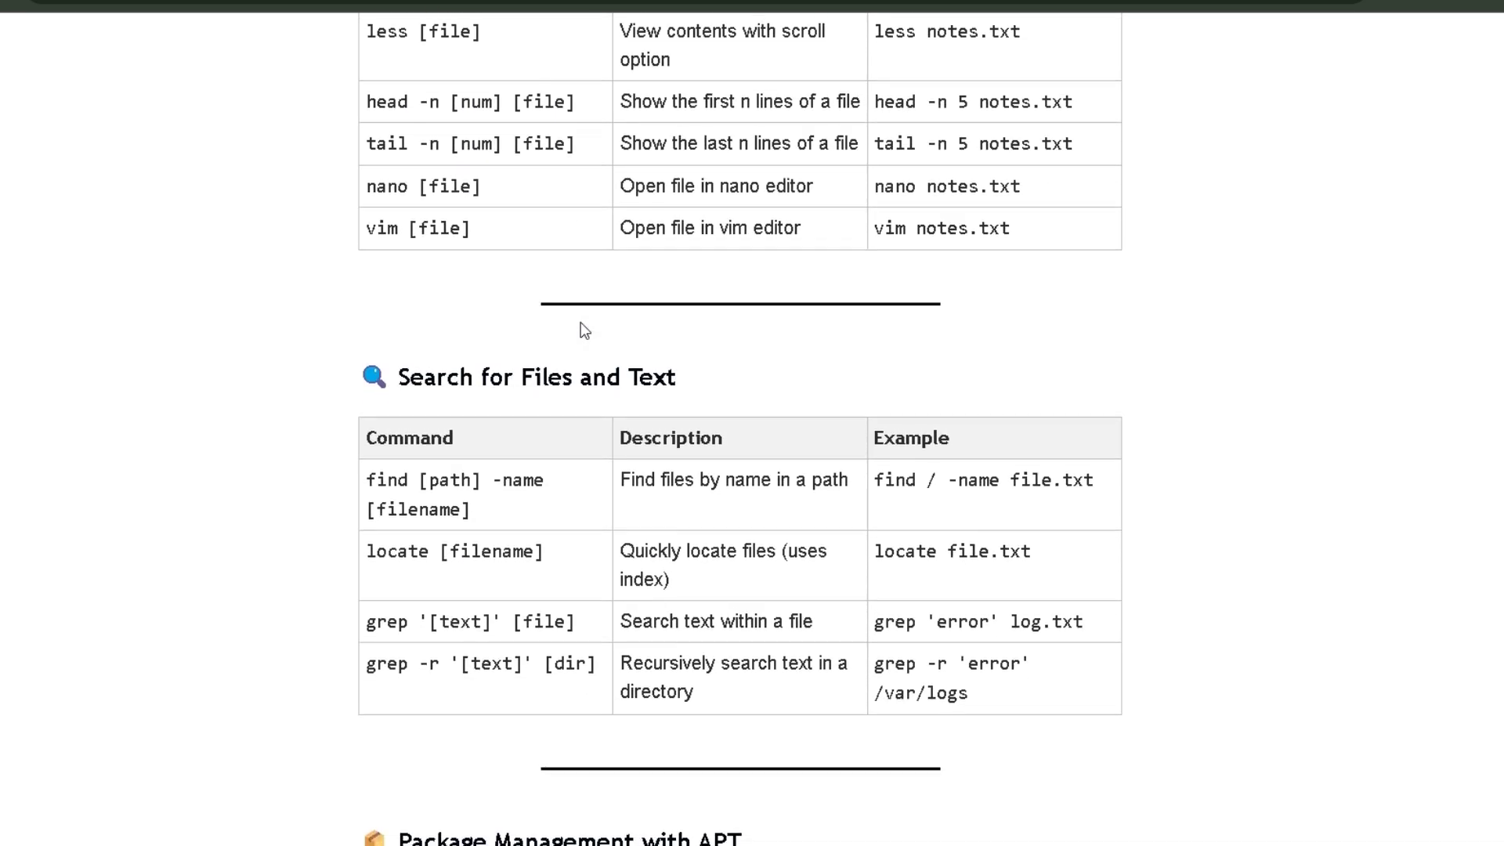
pyautogui.scroll(-3)
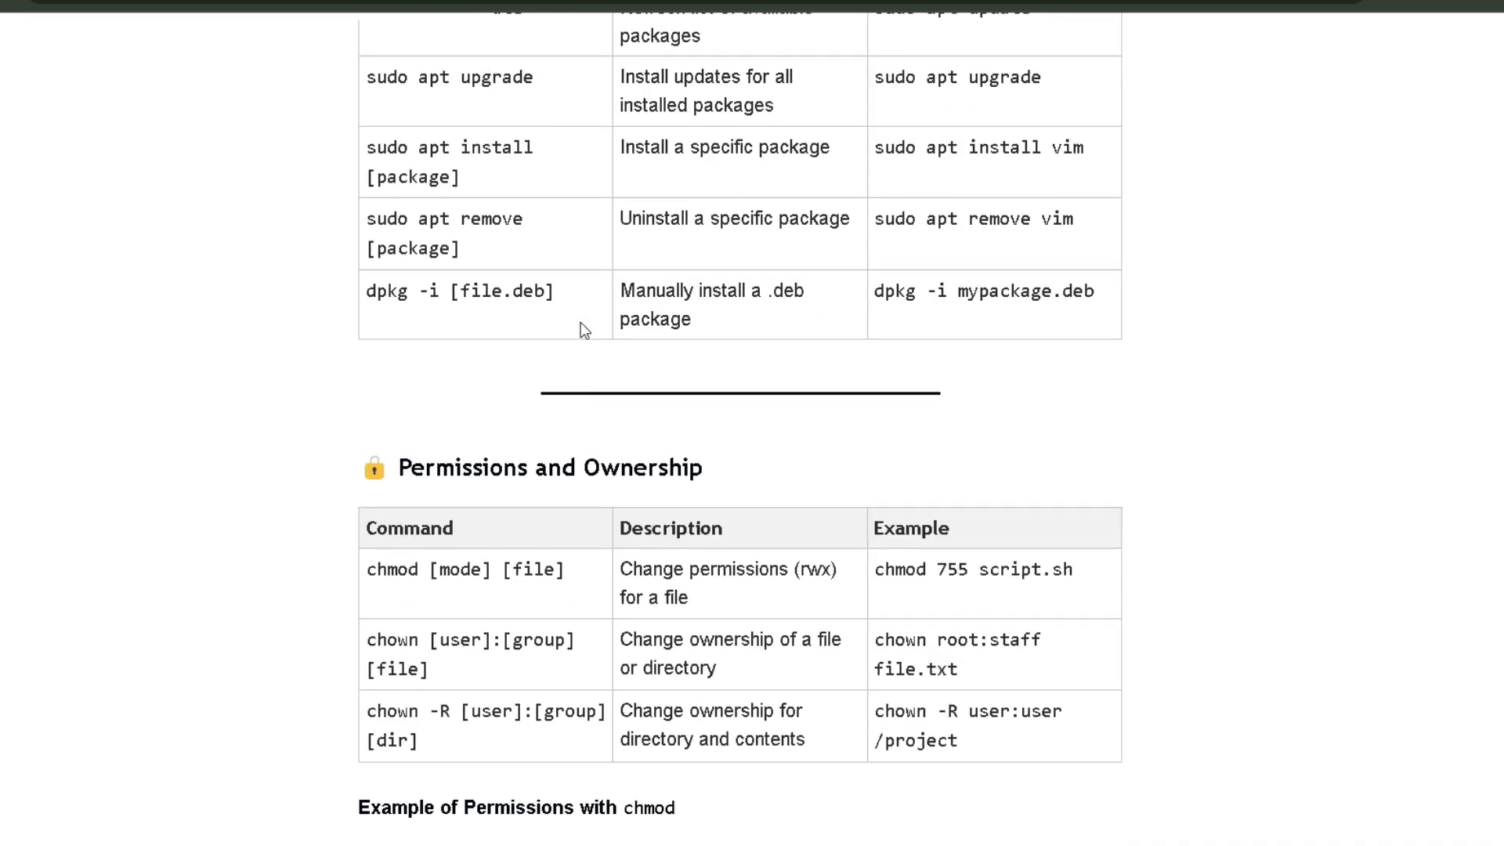
pyautogui.scroll(-3)
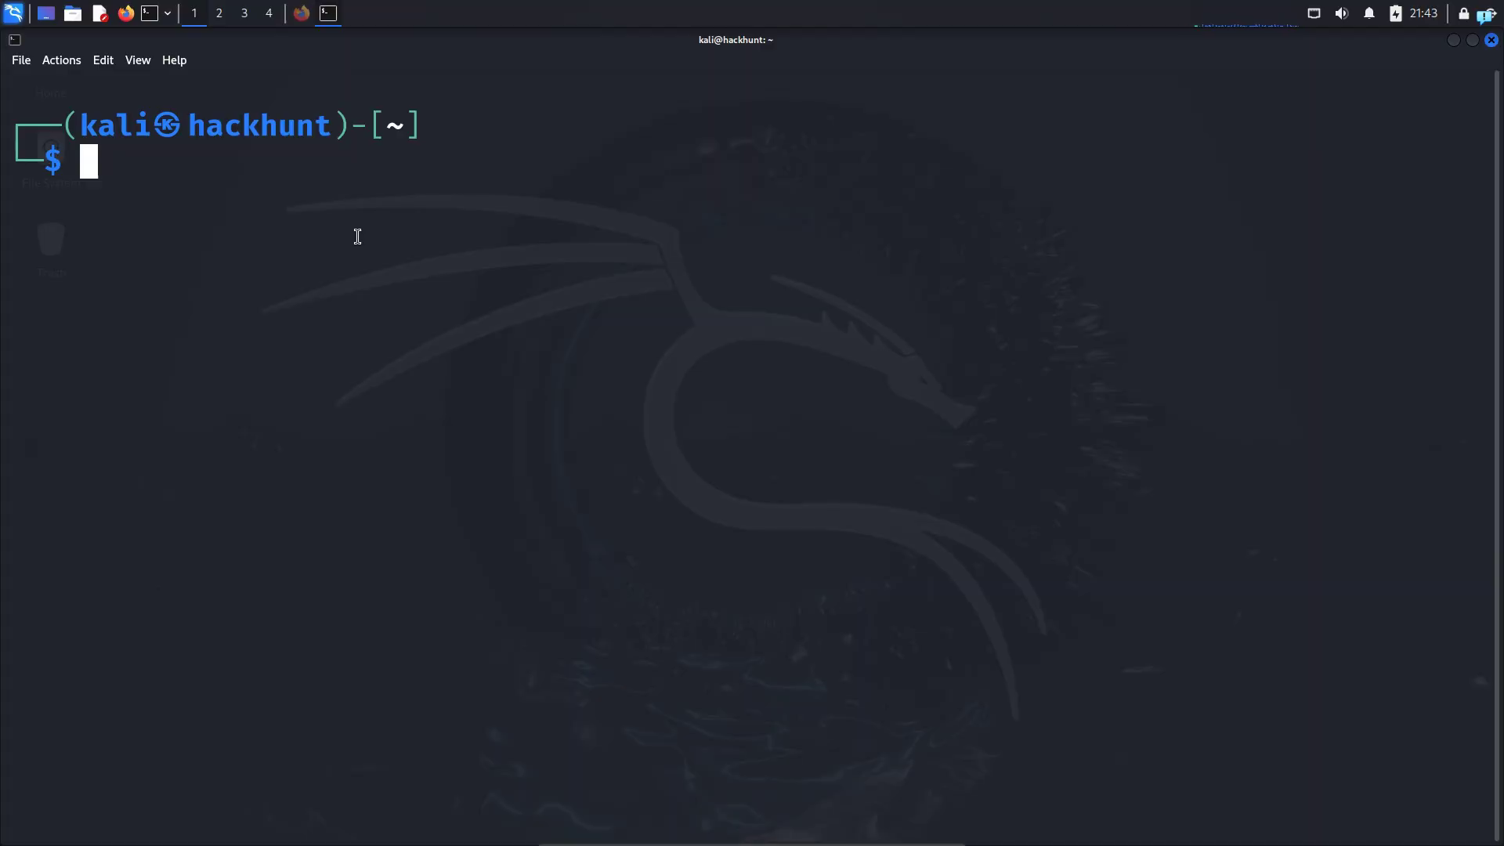
# - Move to /var/www/html and list the served web files
pyautogui.write('cd')
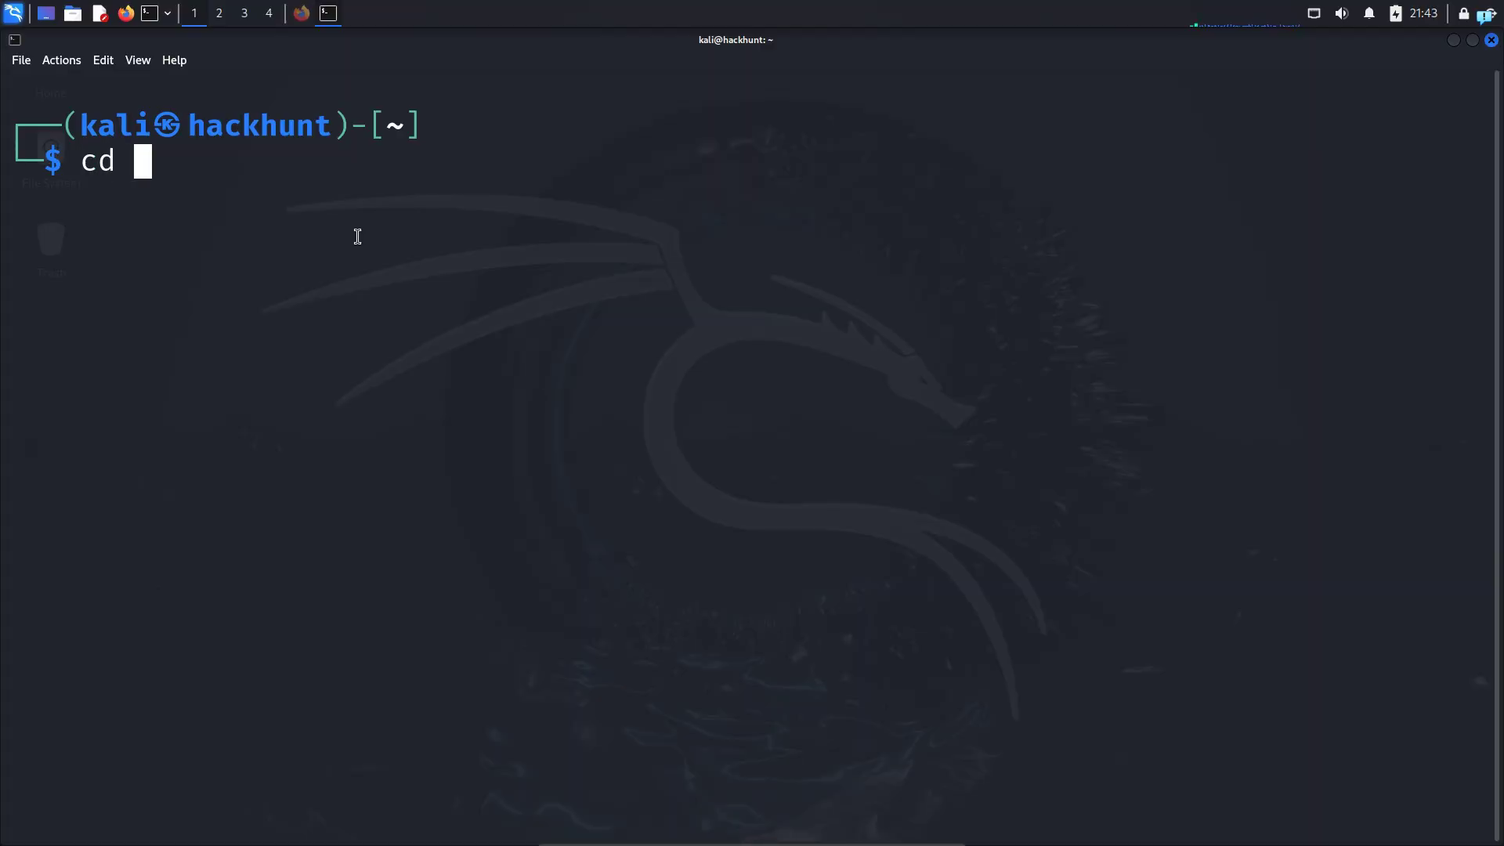
pyautogui.write('/var/www/htm')
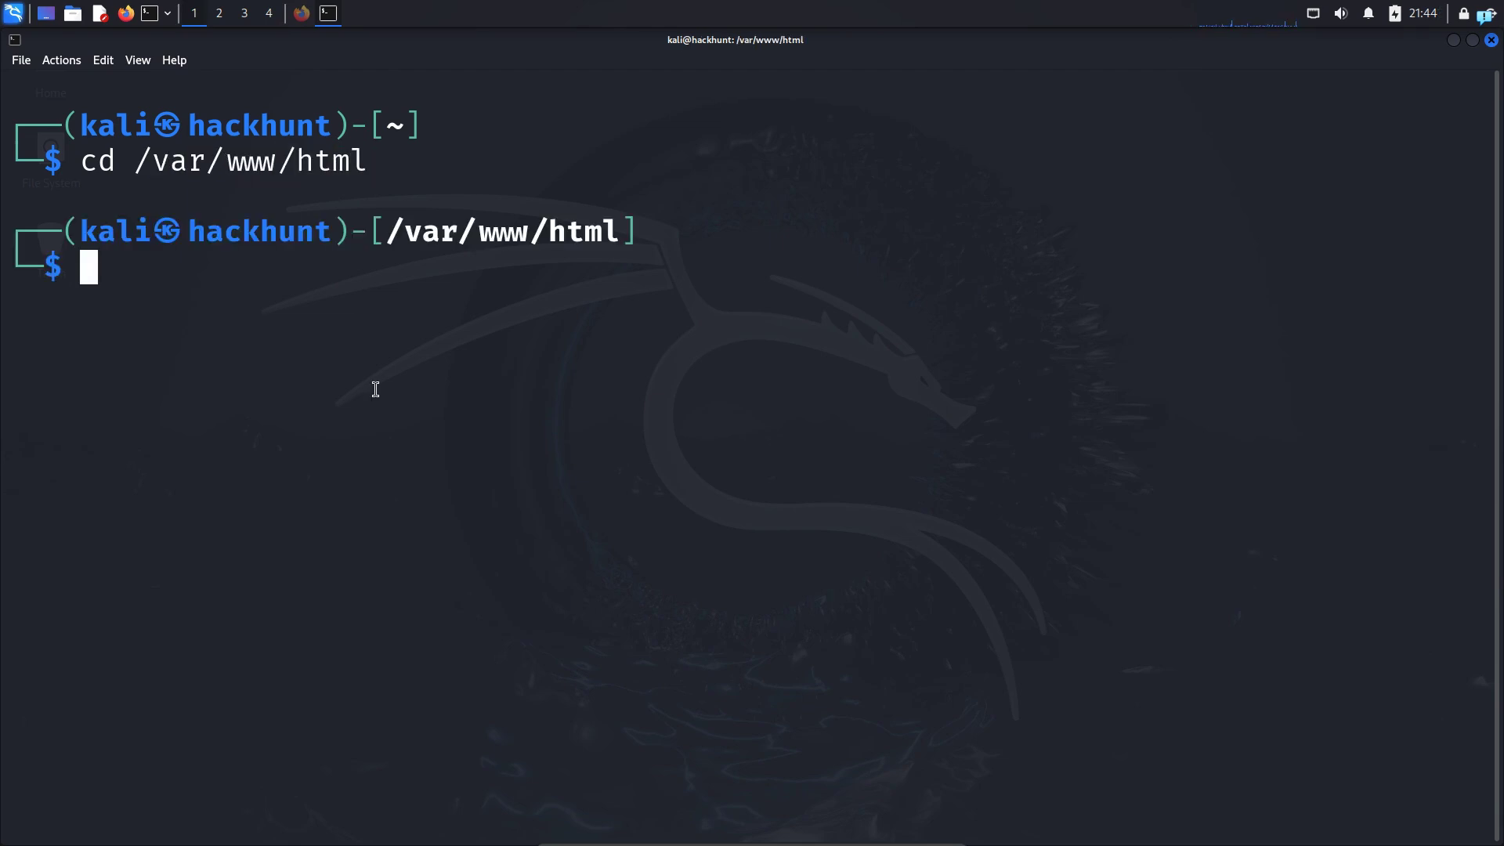
pyautogui.write('ls')
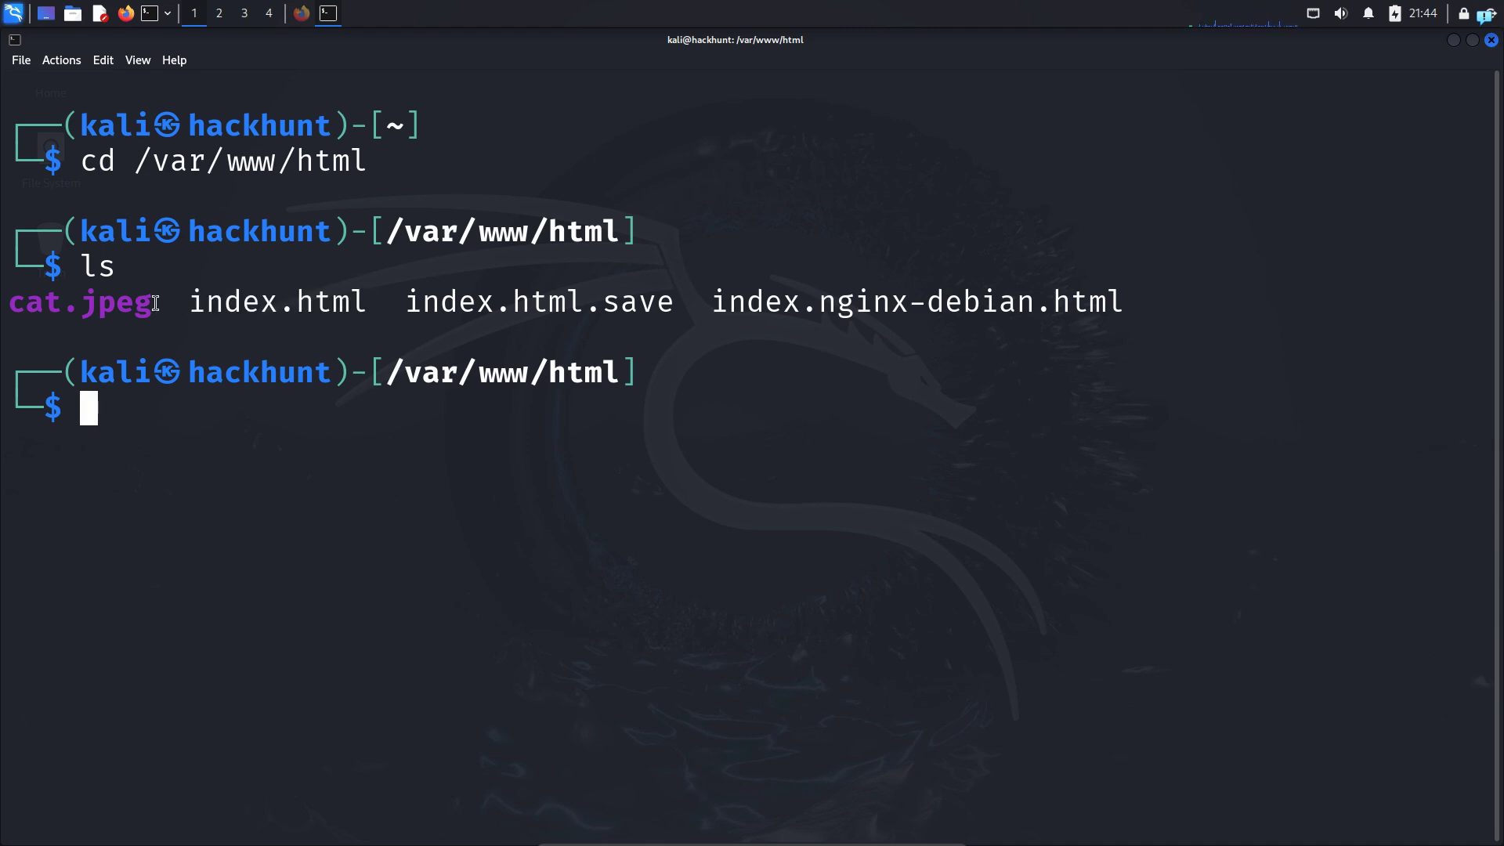
pyautogui.moveTo(190, 430)
pyautogui.write('sudo systemctl restart apache2')
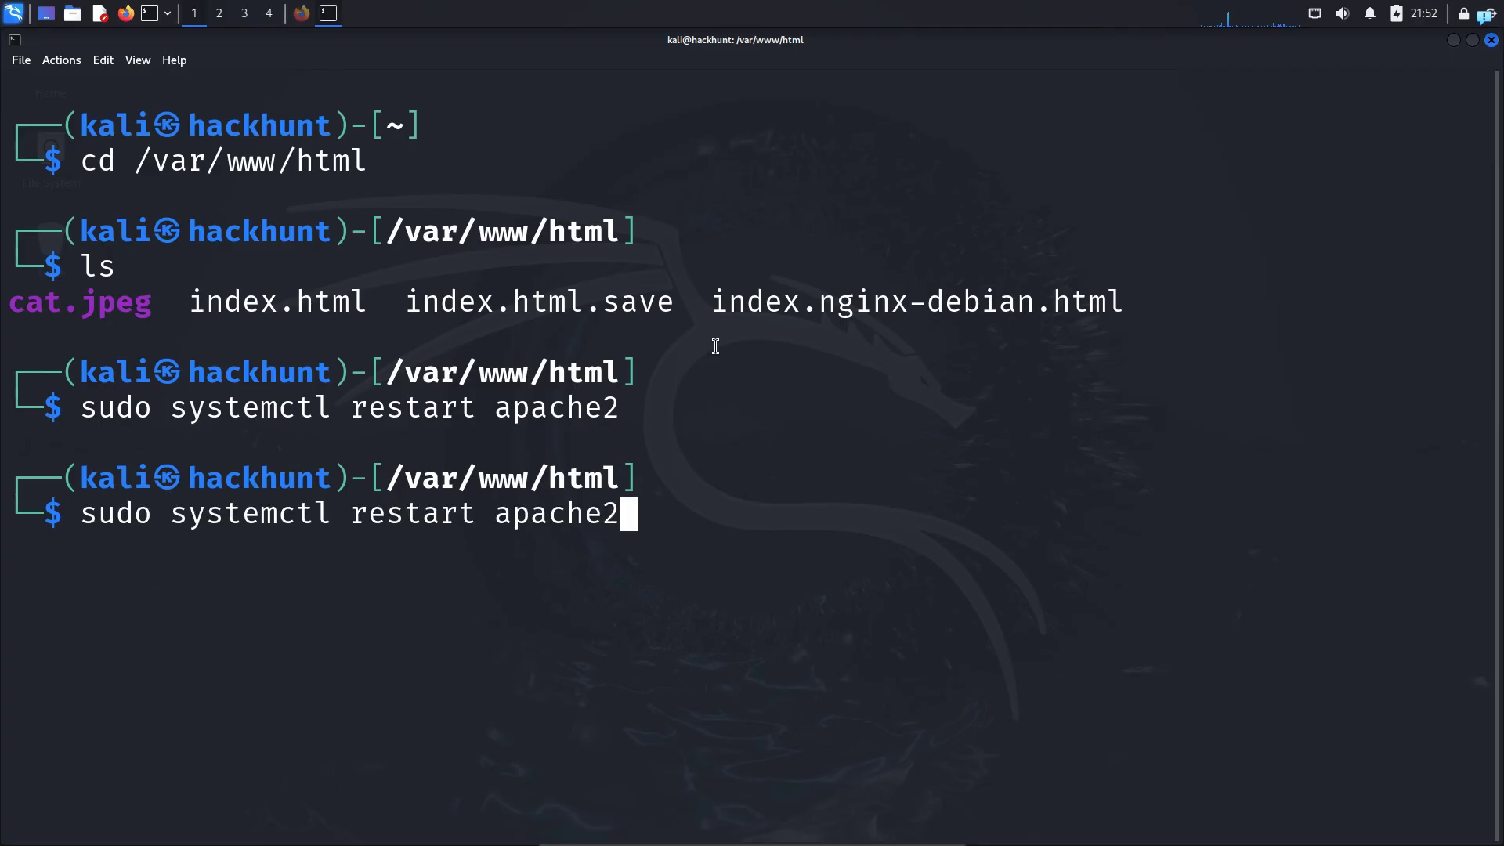
# - View index.html and reopen the tunnel as 'ssh -R hackhunt:80:localhost:80 serveo.net'
pyautogui.write('cat index.')
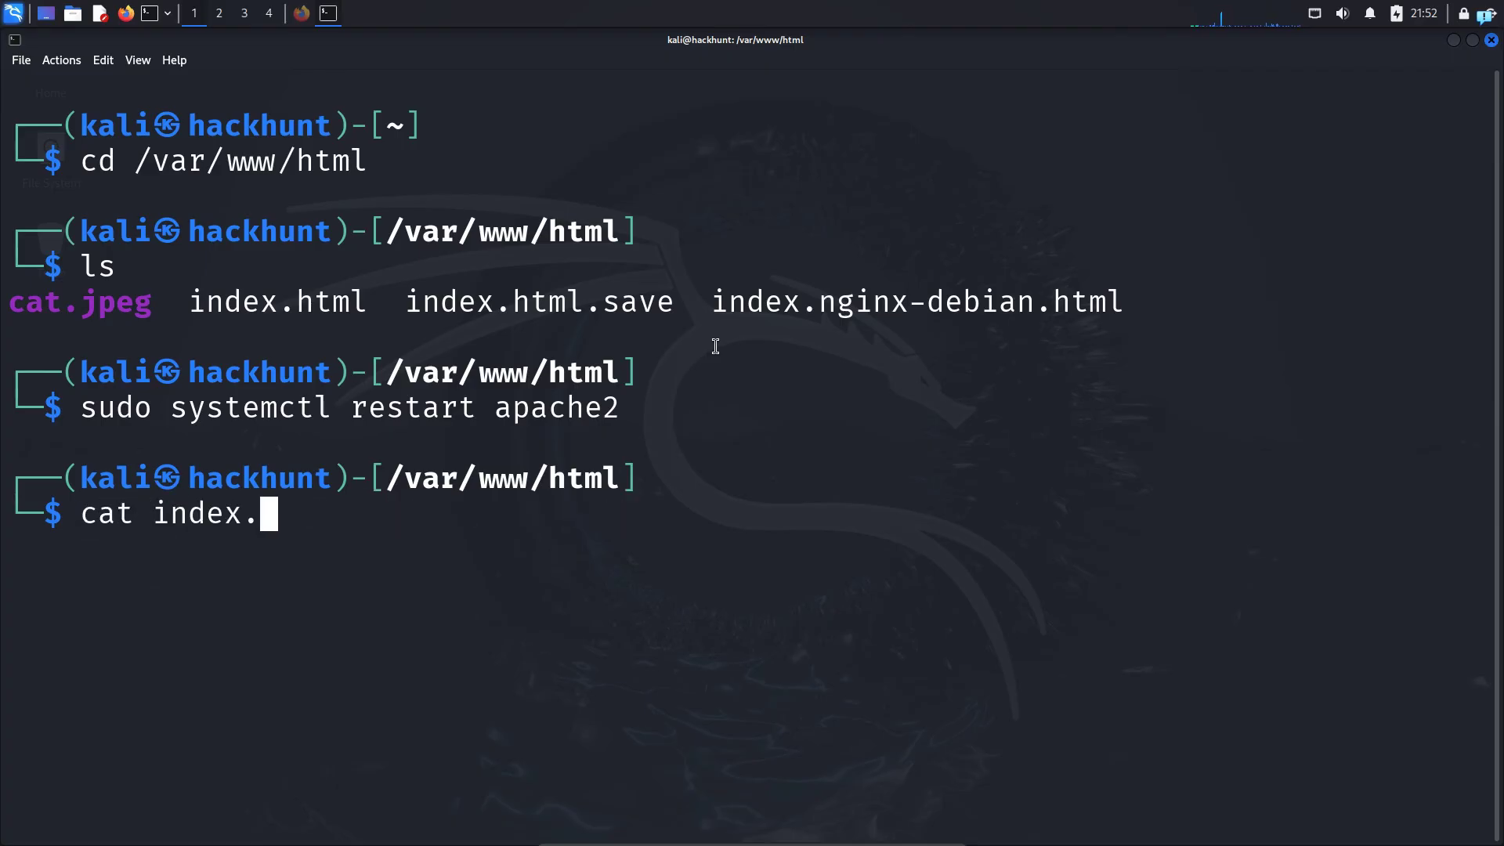
pyautogui.write('ssh -R hackhunt:80:localhost:80 serveo.net')
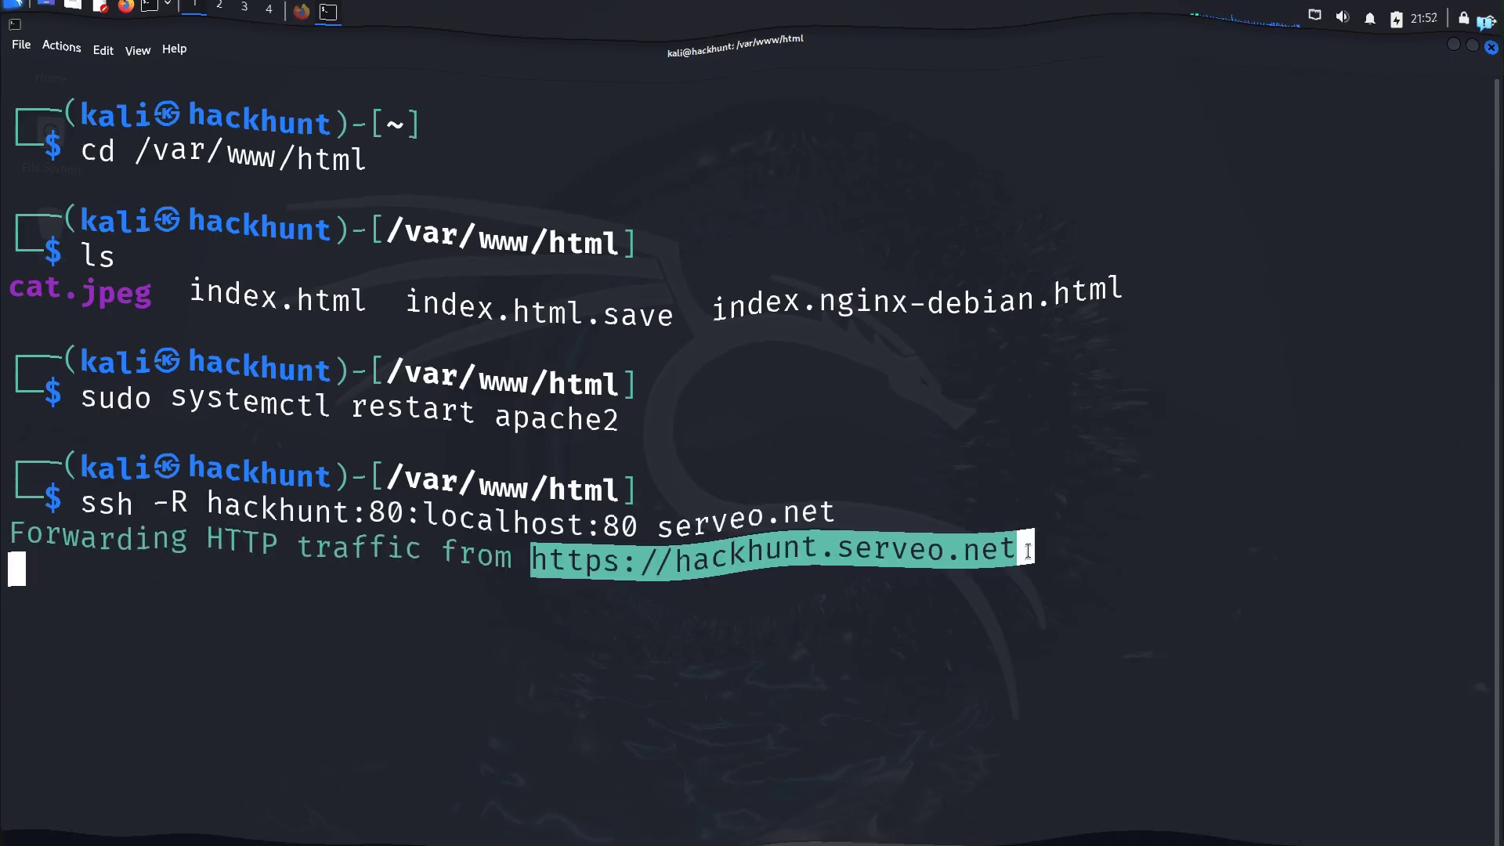